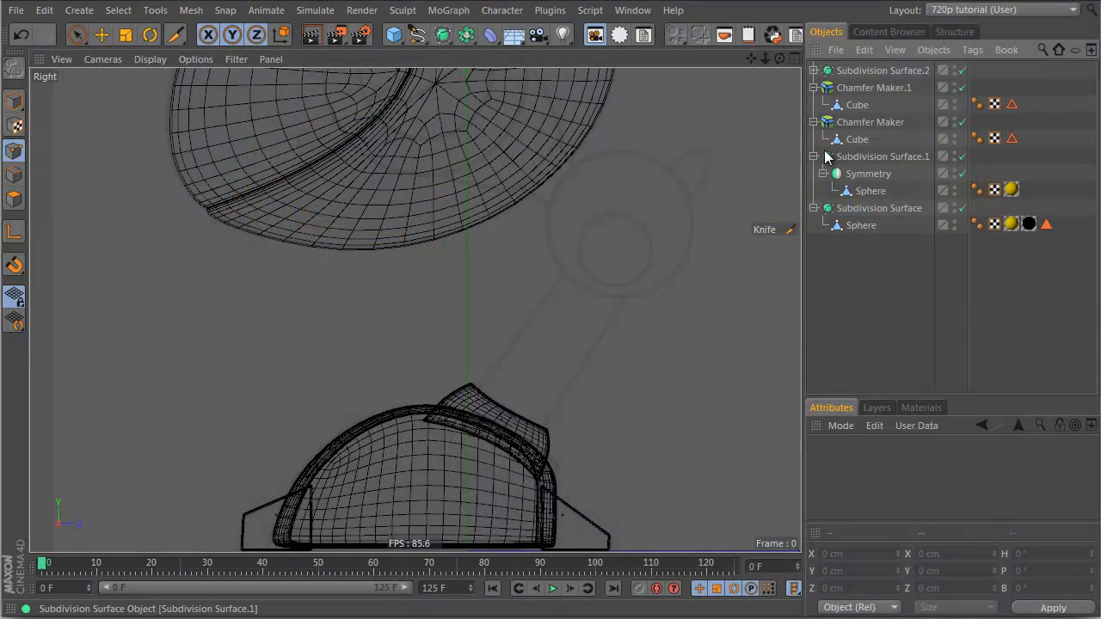
Rename the main body object to Cabin and the smoothing object to FootBase
{"action": "left_click", "coordinate": [878, 208]}
{"action": "type", "text": "main bo"}
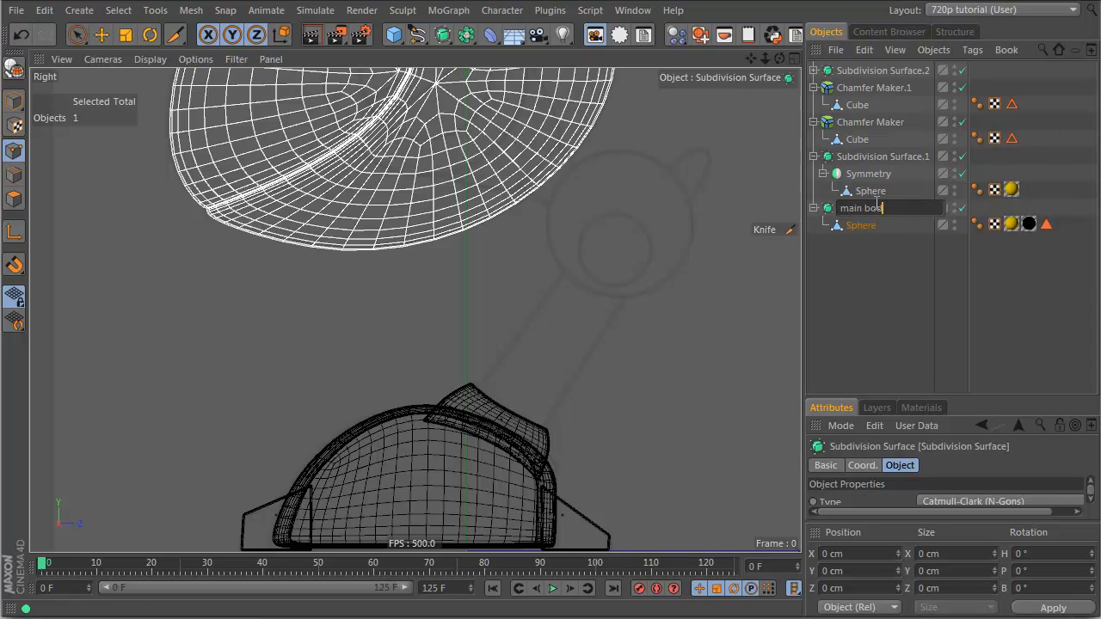
{"action": "type", "text": "CabinMe"}
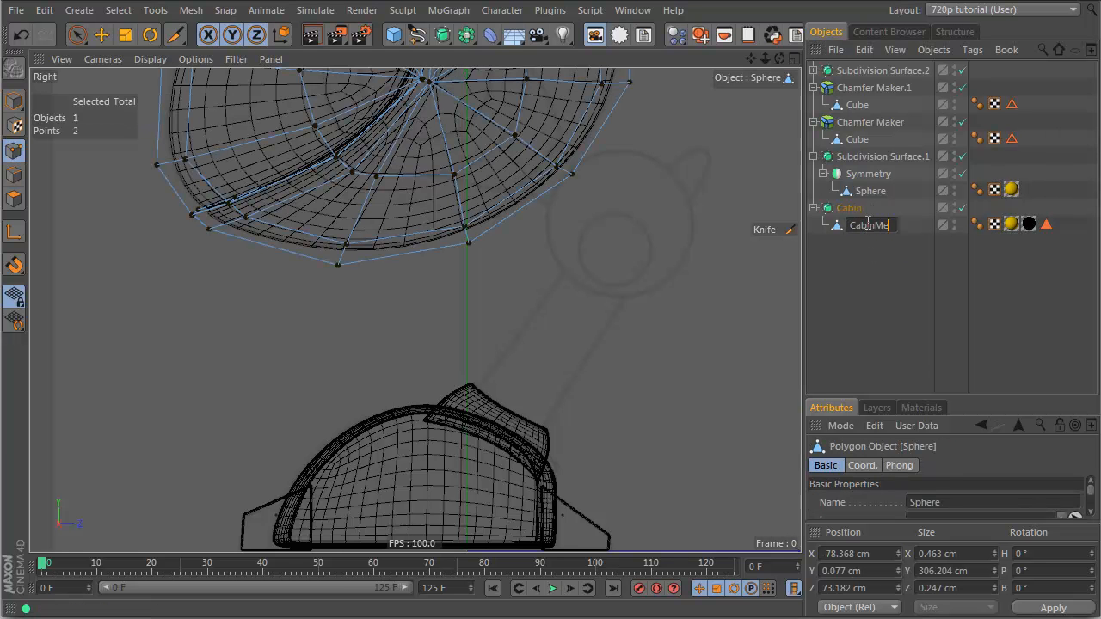
{"action": "left_click", "coordinate": [867, 172]}
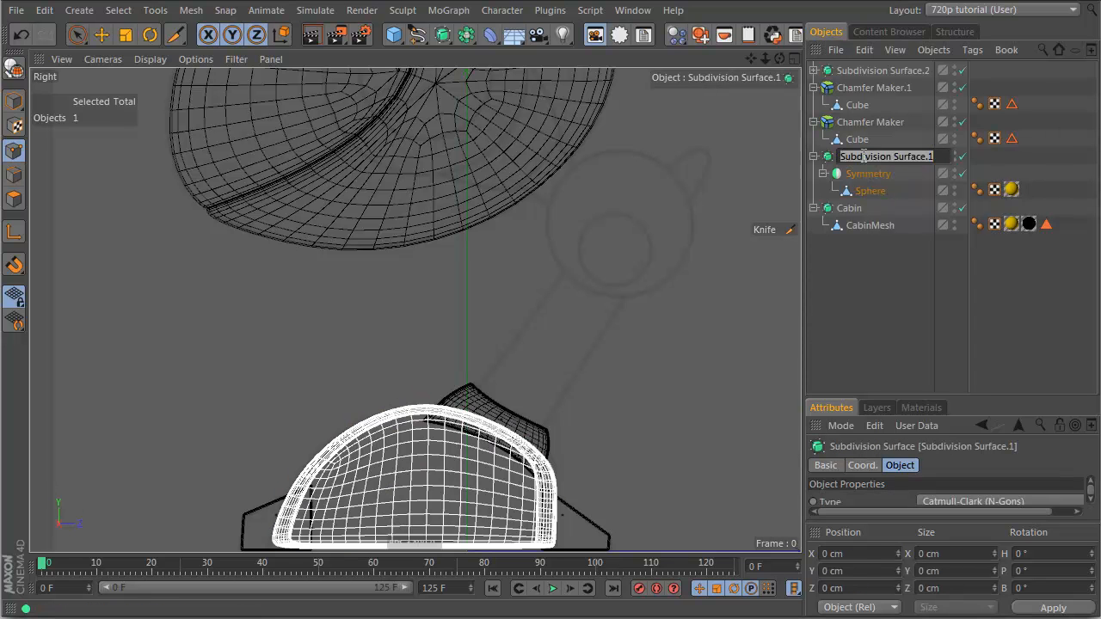
{"action": "type", "text": "FootBase"}
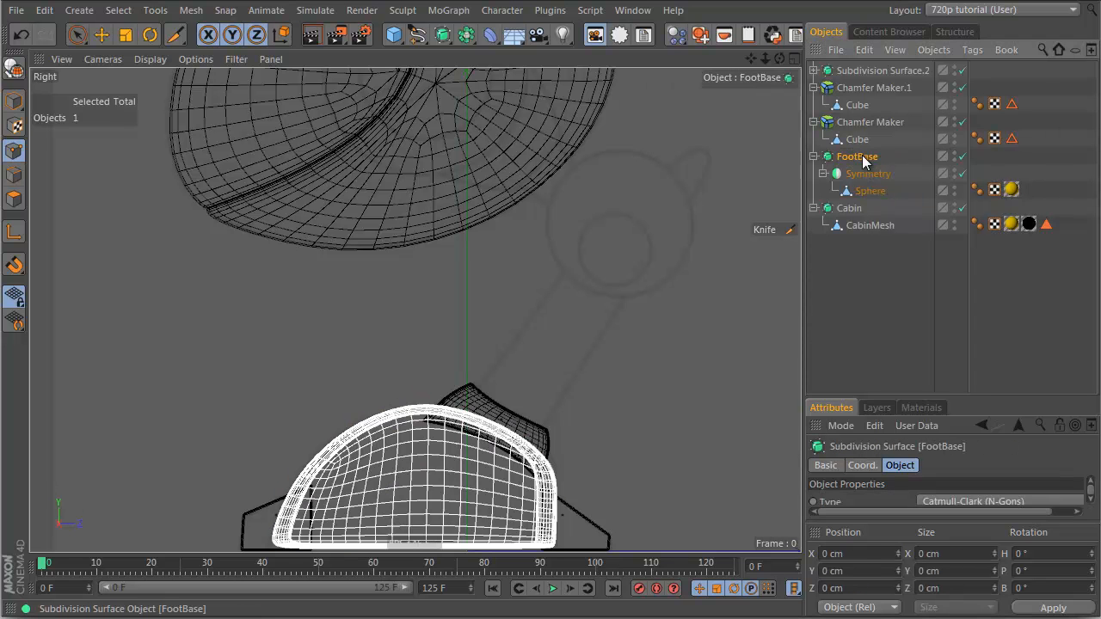
Rename the front foot chamfer object to footFront and name the leg joint object
{"action": "double_click", "coordinate": [871, 121]}
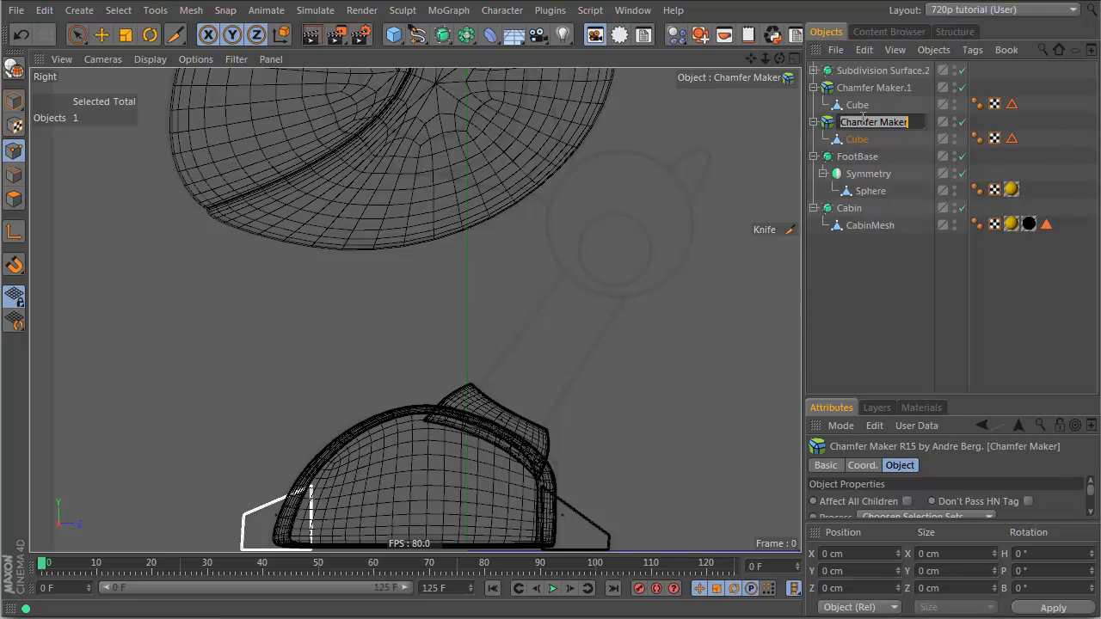
{"action": "type", "text": "footFront"}
{"action": "left_click", "coordinate": [874, 88]}
{"action": "type", "text": "Foot Back"}
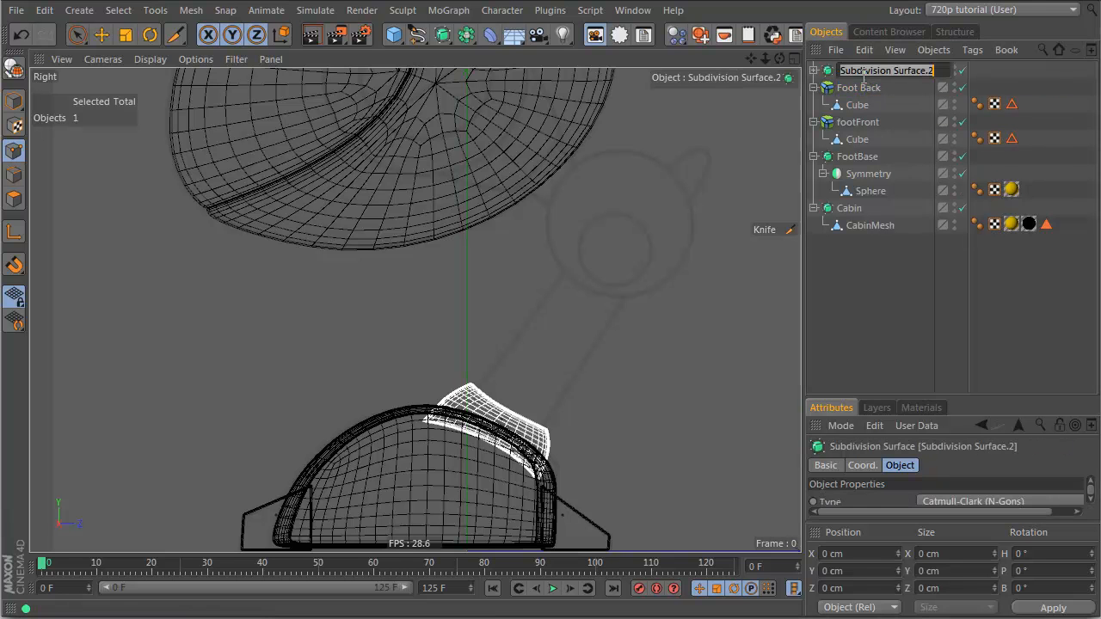
{"action": "type", "text": "LEg"}
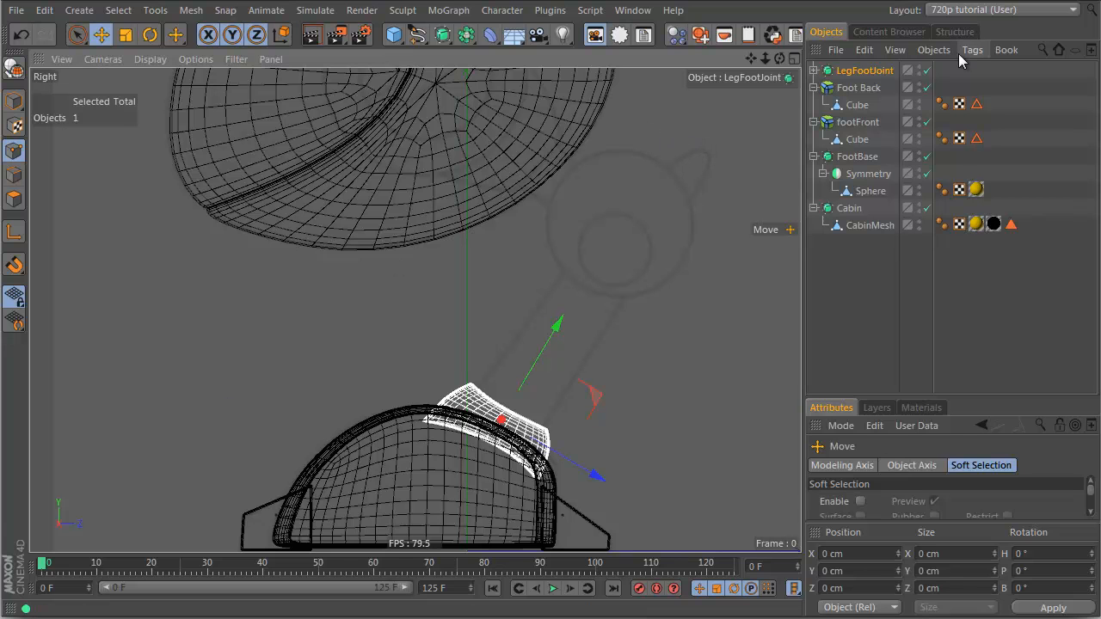
Stretch a copy of footFront upward into a leg strut, add an edge loop and reposition its top tip
{"action": "left_click", "coordinate": [857, 121]}
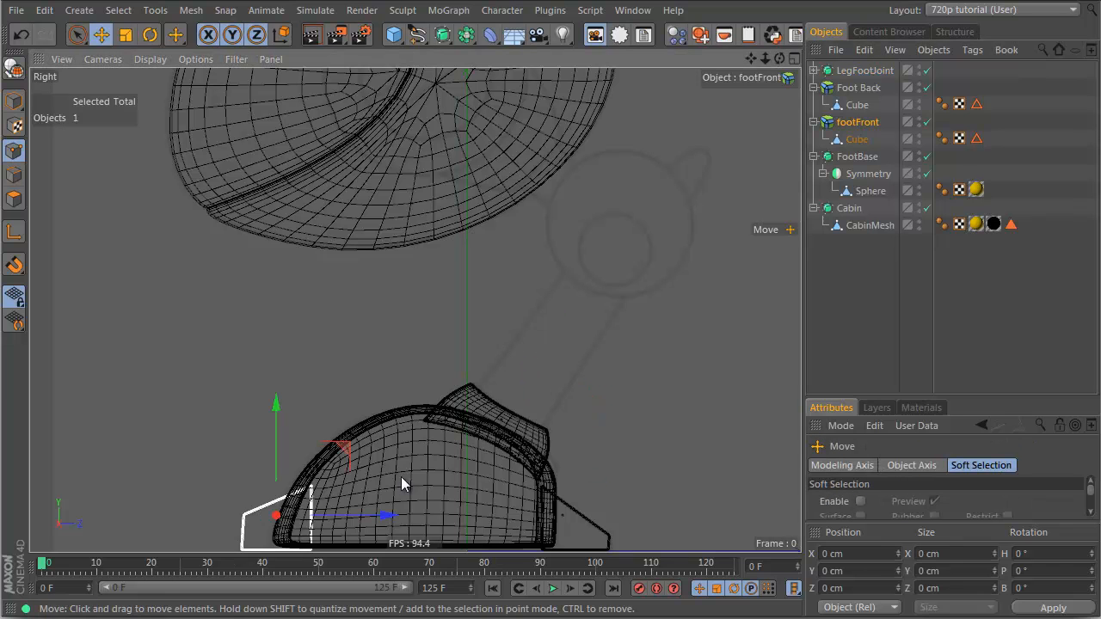
{"action": "left_click_drag", "start_coordinate": [276, 516], "coordinate": [508, 415]}
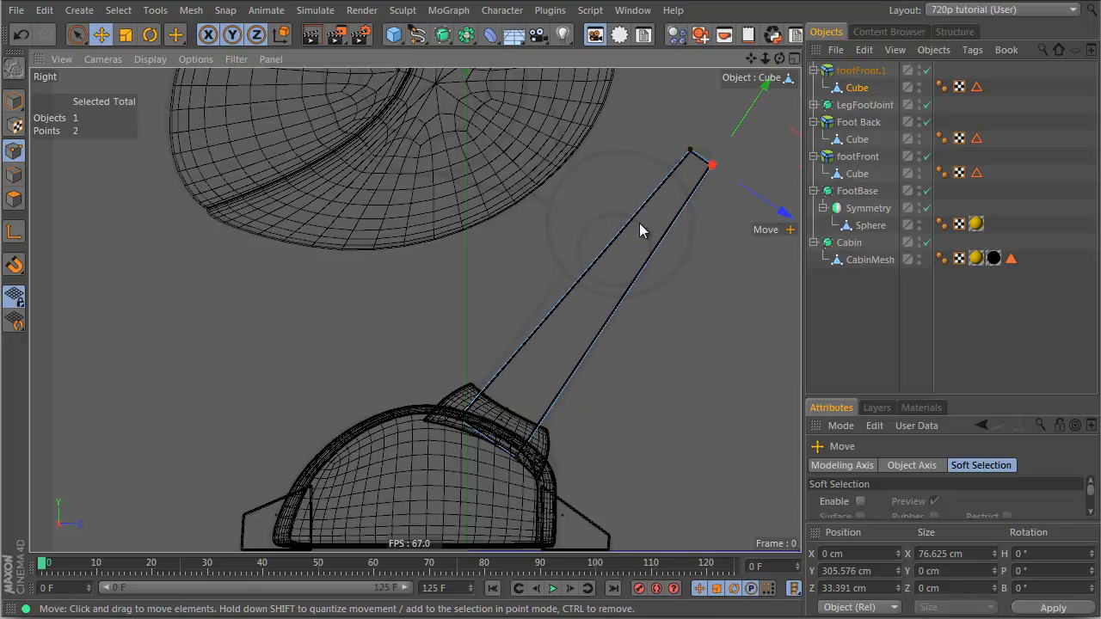
{"action": "left_click", "coordinate": [176, 34]}
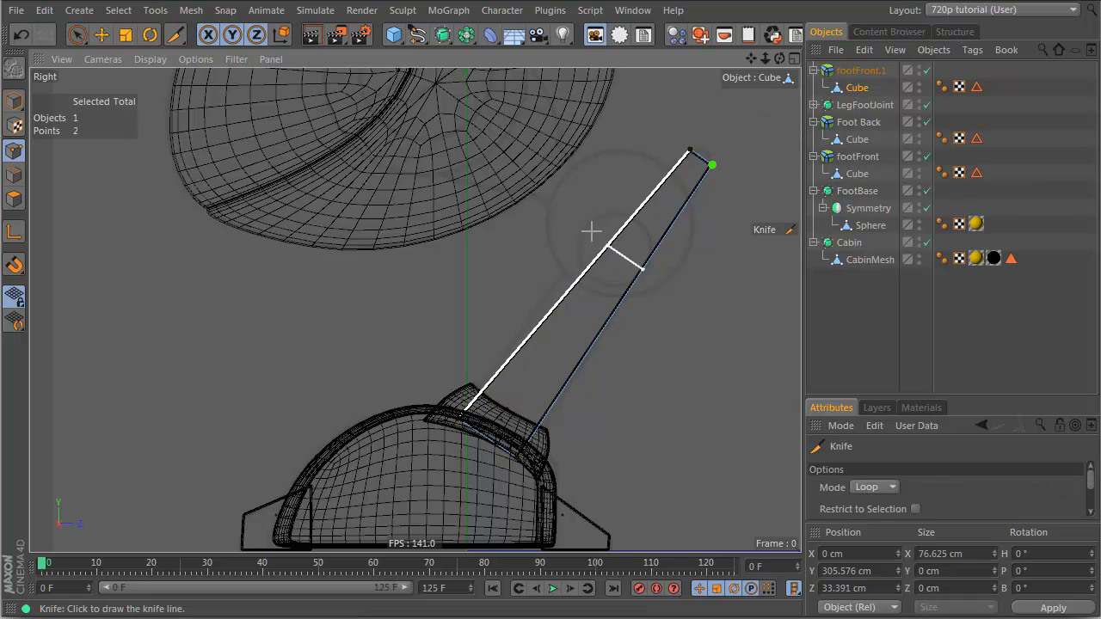
{"action": "mouse_move", "coordinate": [543, 262]}
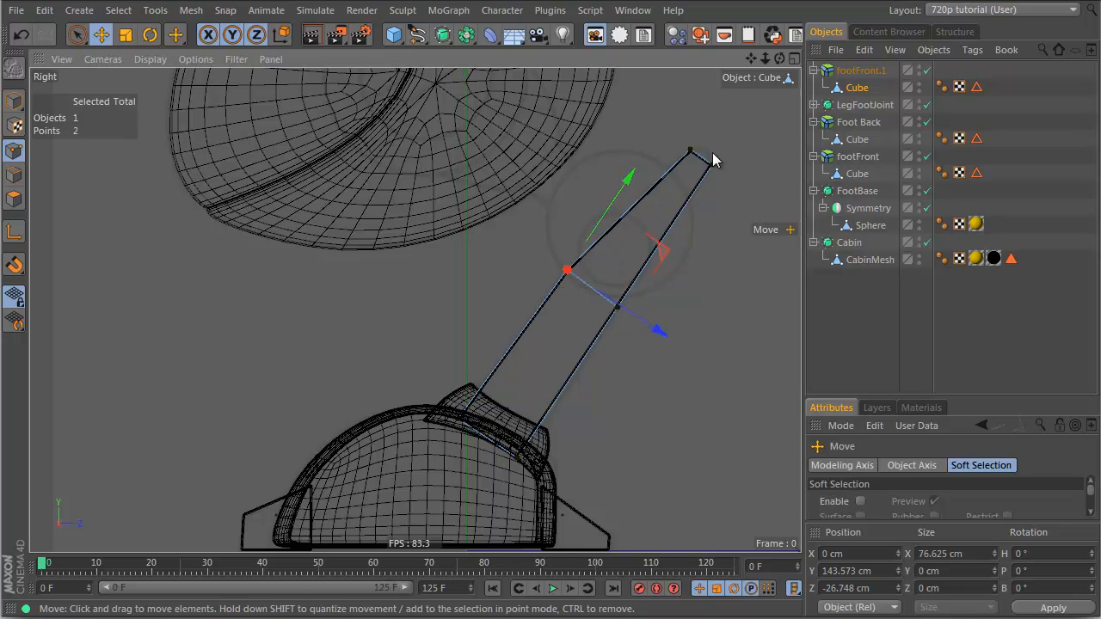
{"action": "left_click", "coordinate": [176, 35]}
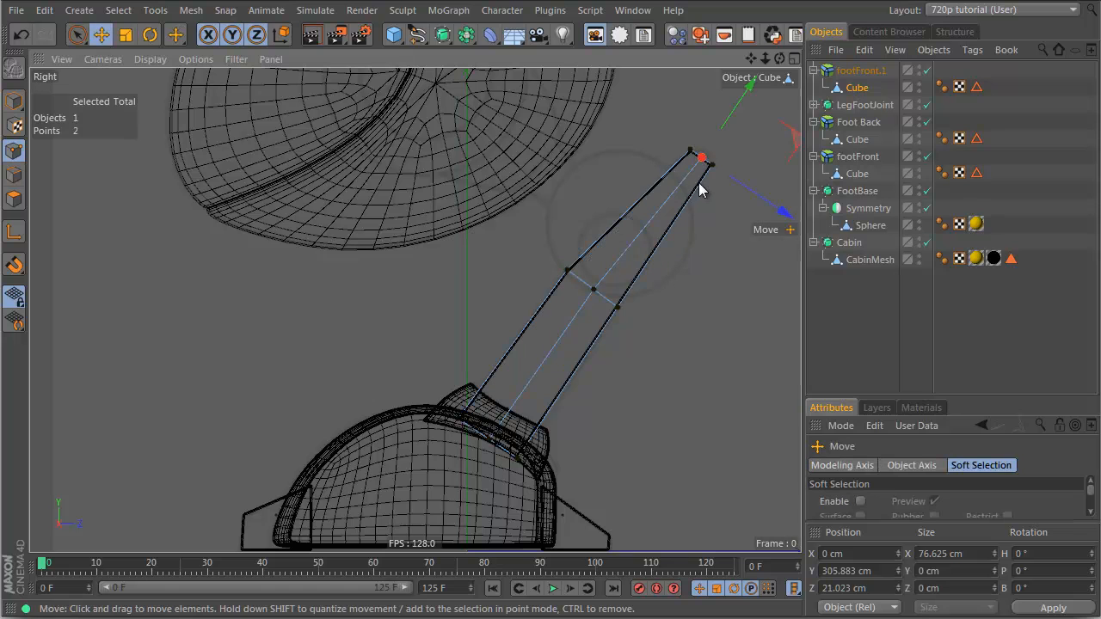
{"action": "left_click_drag", "start_coordinate": [702, 158], "coordinate": [685, 153]}
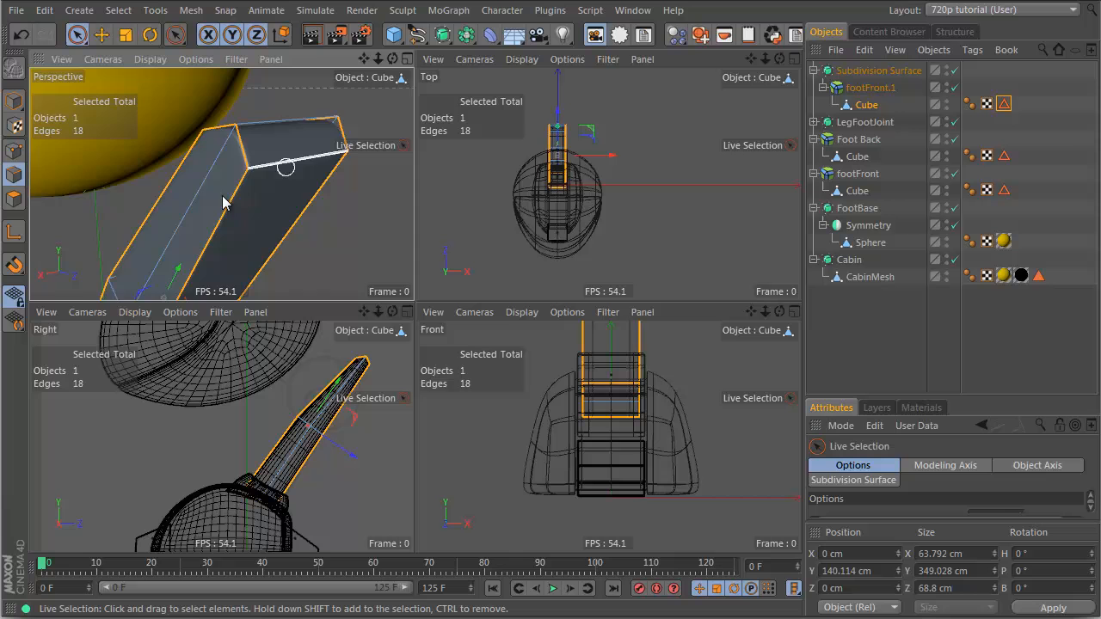
Select the strut's edge loops and place it under a Subdivision Surface for a smooth tapered leg
{"action": "left_click", "coordinate": [117, 11]}
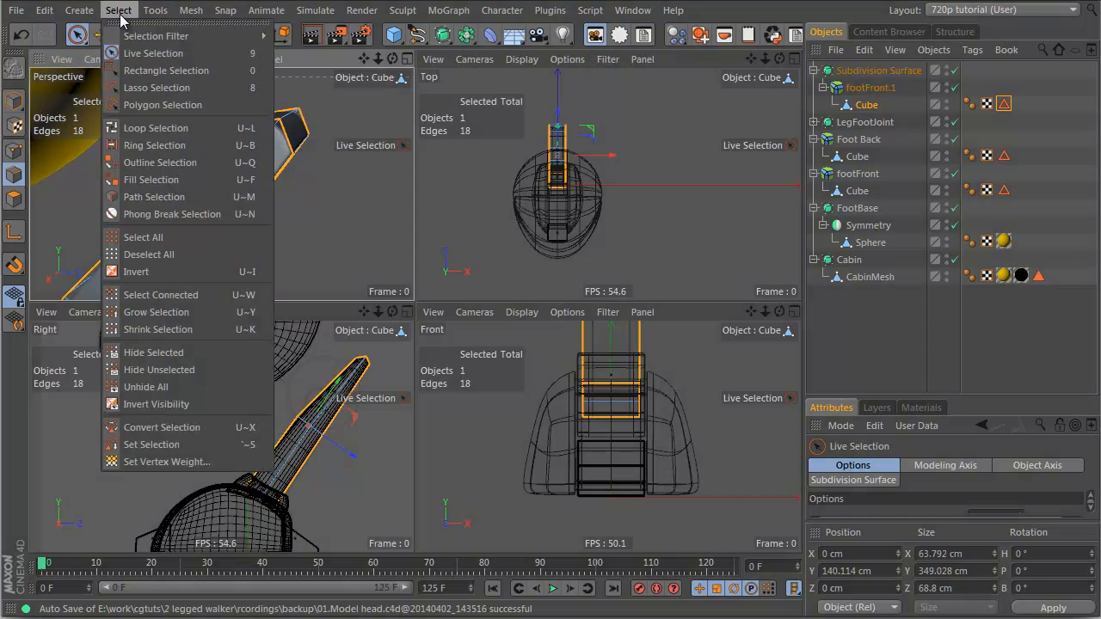
{"action": "mouse_move", "coordinate": [151, 444]}
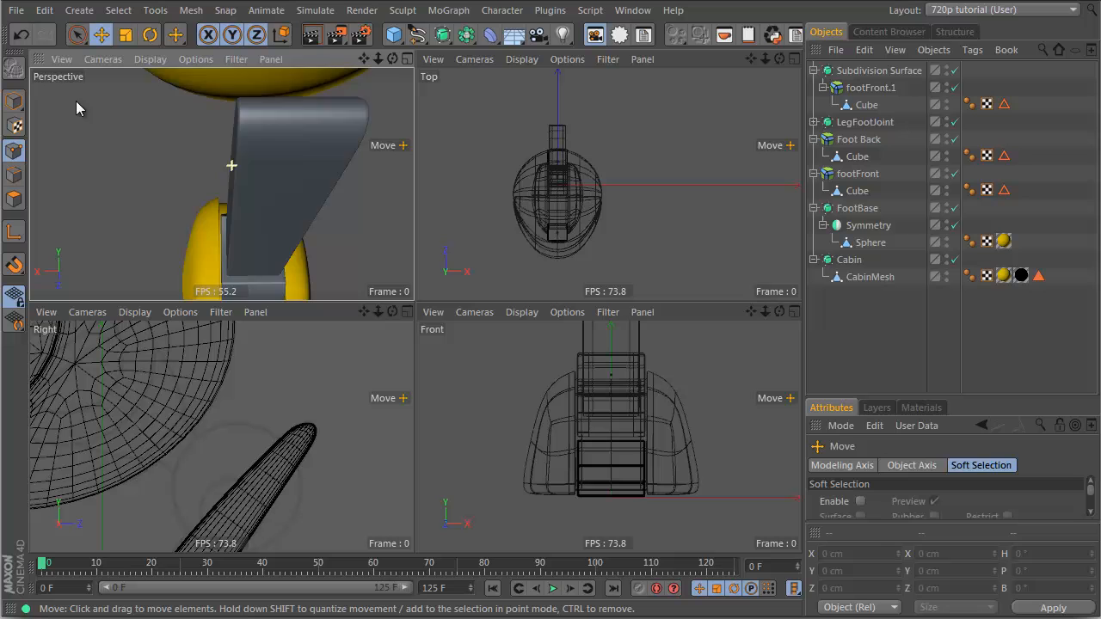
{"action": "left_click", "coordinate": [879, 69]}
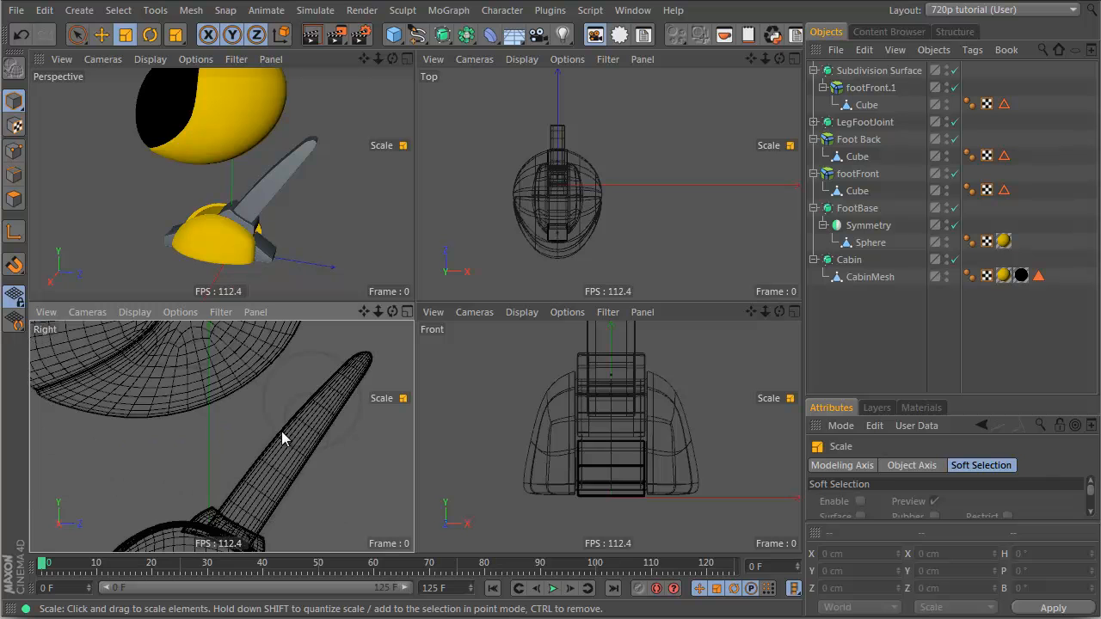
Add a Cylinder primitive and position it at the leg strut's upper tip as a joint
{"action": "left_click", "coordinate": [393, 35]}
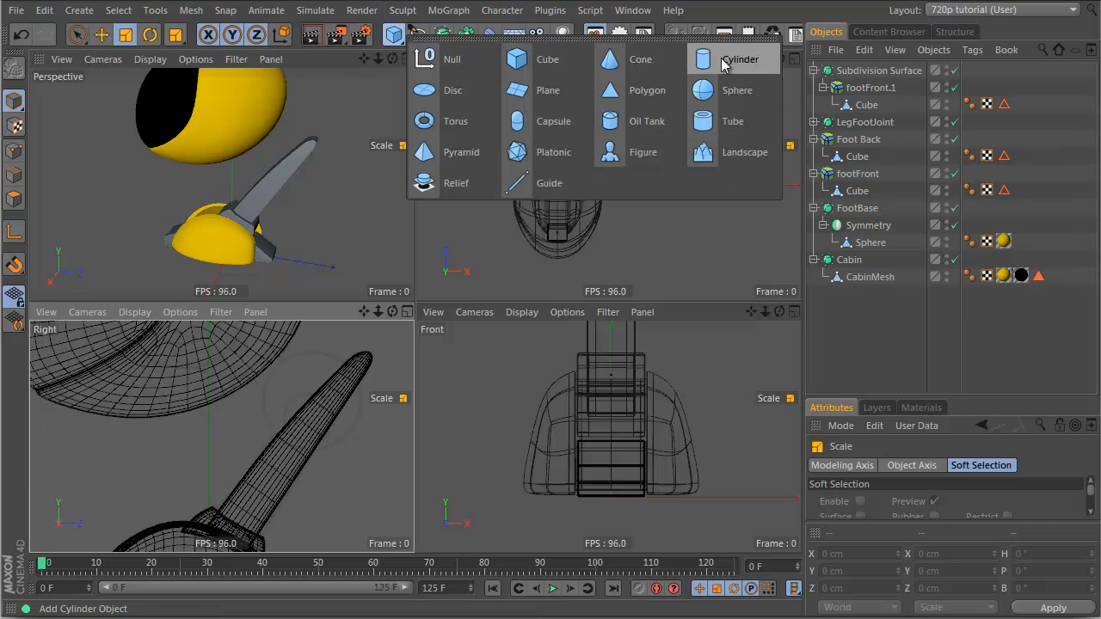
{"action": "left_click", "coordinate": [740, 59]}
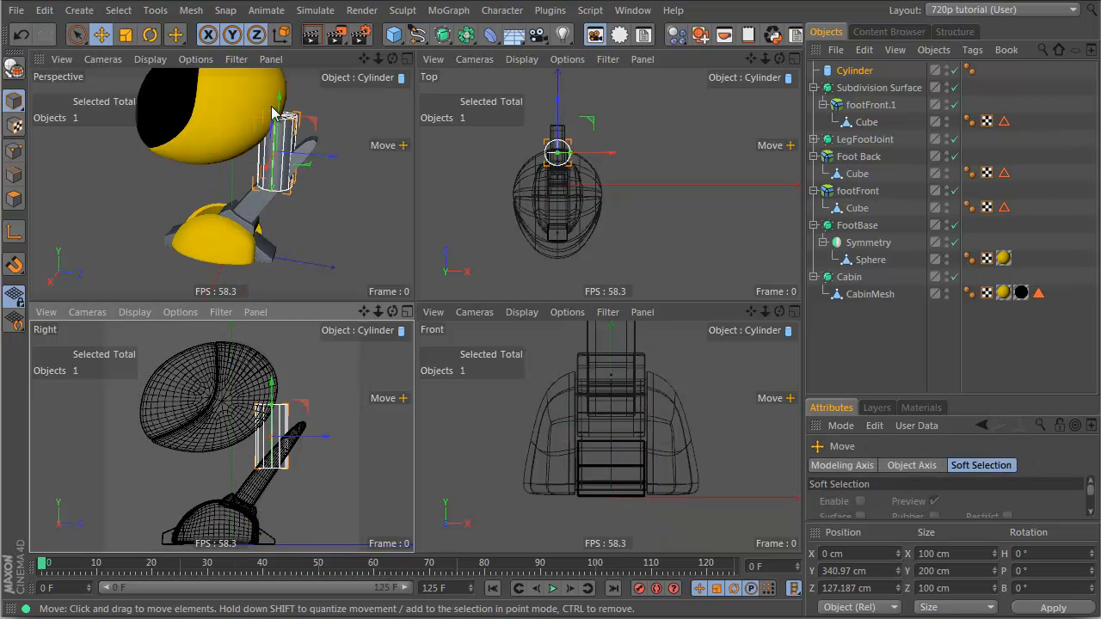
{"action": "left_click", "coordinate": [853, 69]}
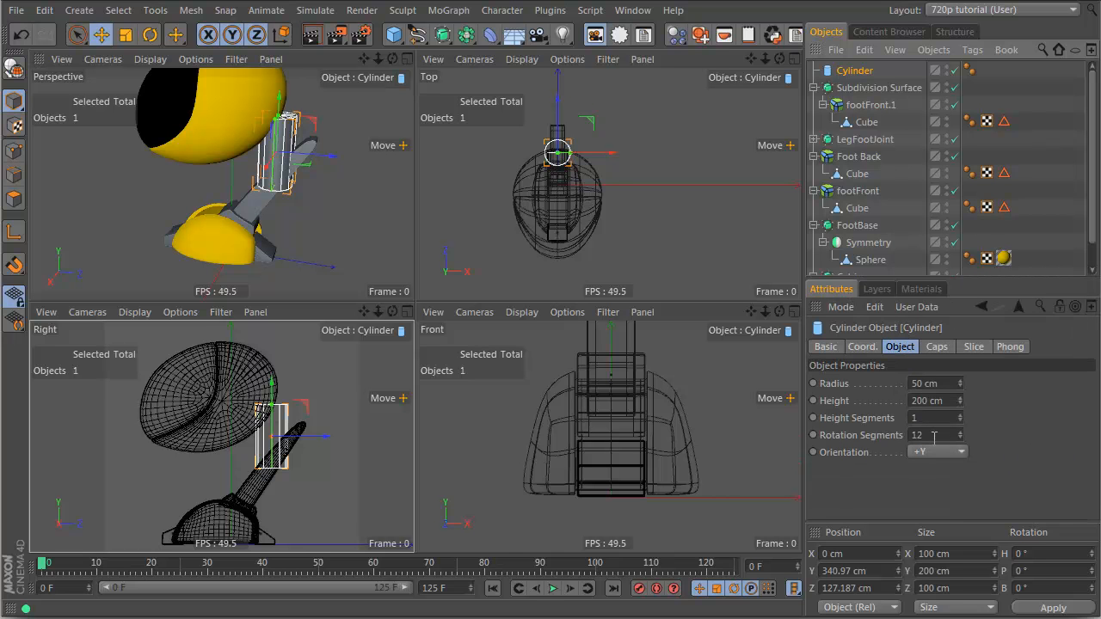
{"action": "left_click", "coordinate": [875, 306]}
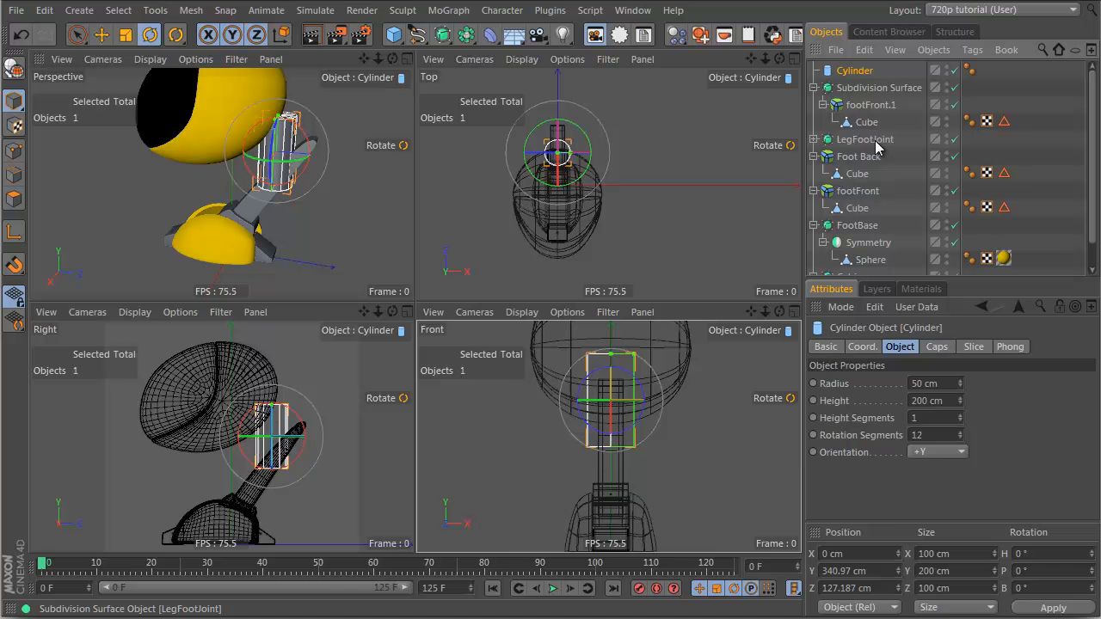
{"action": "left_click", "coordinate": [936, 451]}
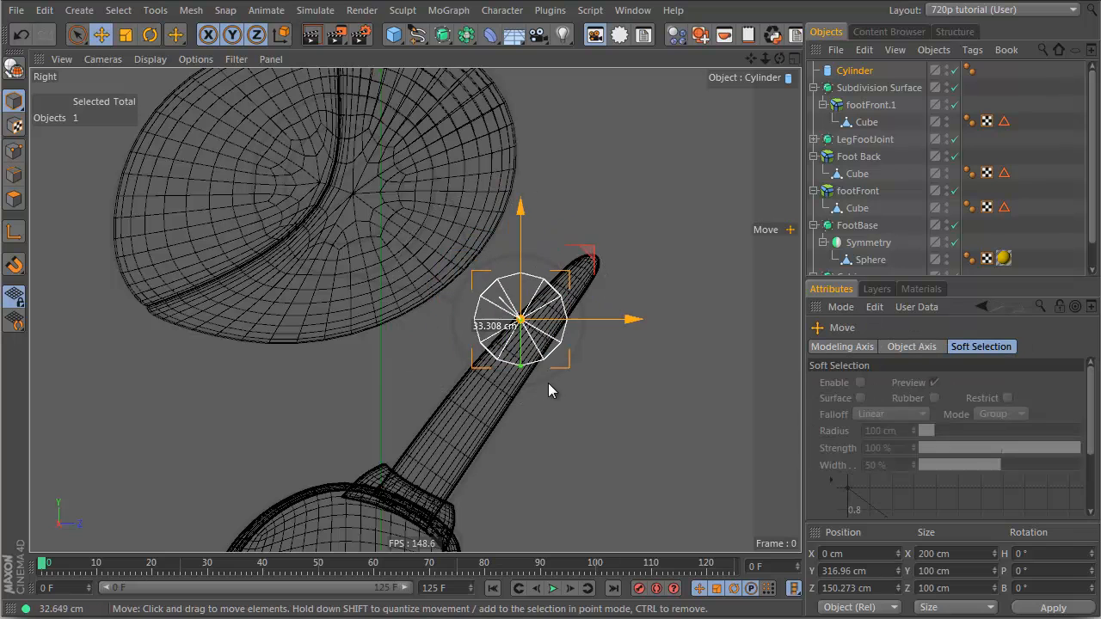
Scale the joint cylinder to about 200% and prepare a smaller Cylinder.1 copy inside it
{"action": "left_click", "coordinate": [124, 35]}
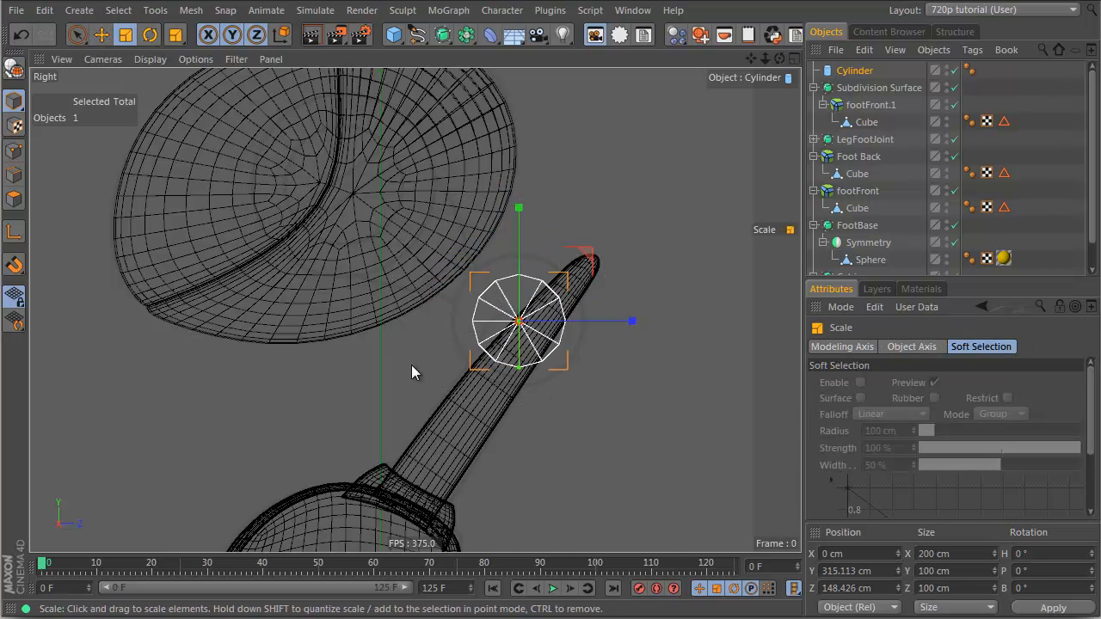
{"action": "left_click_drag", "start_coordinate": [413, 370], "coordinate": [513, 399]}
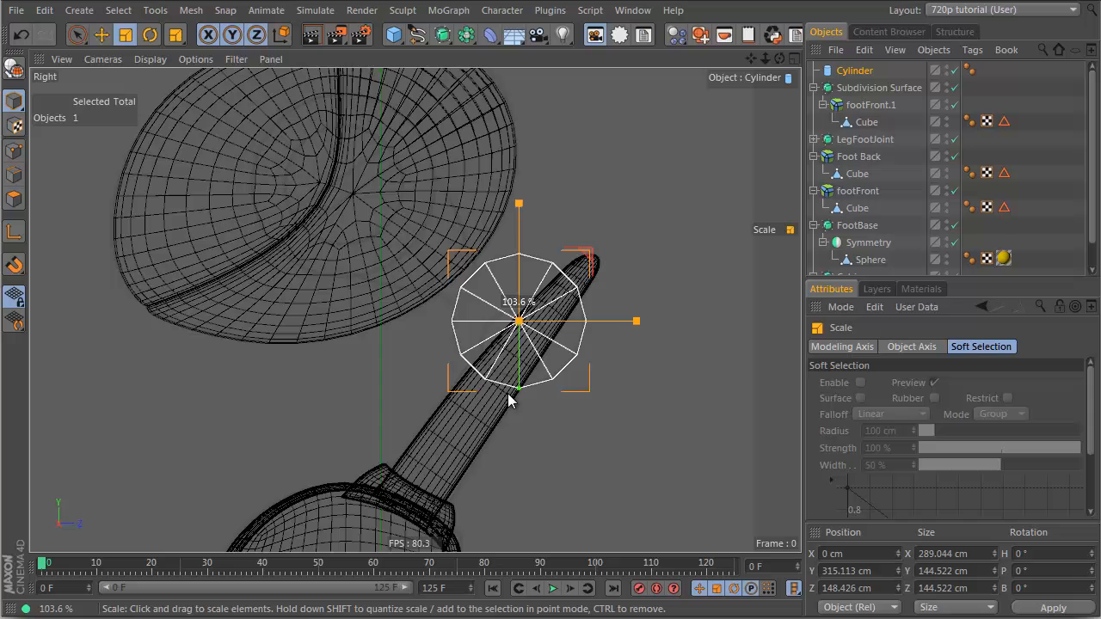
{"action": "left_click", "coordinate": [100, 34]}
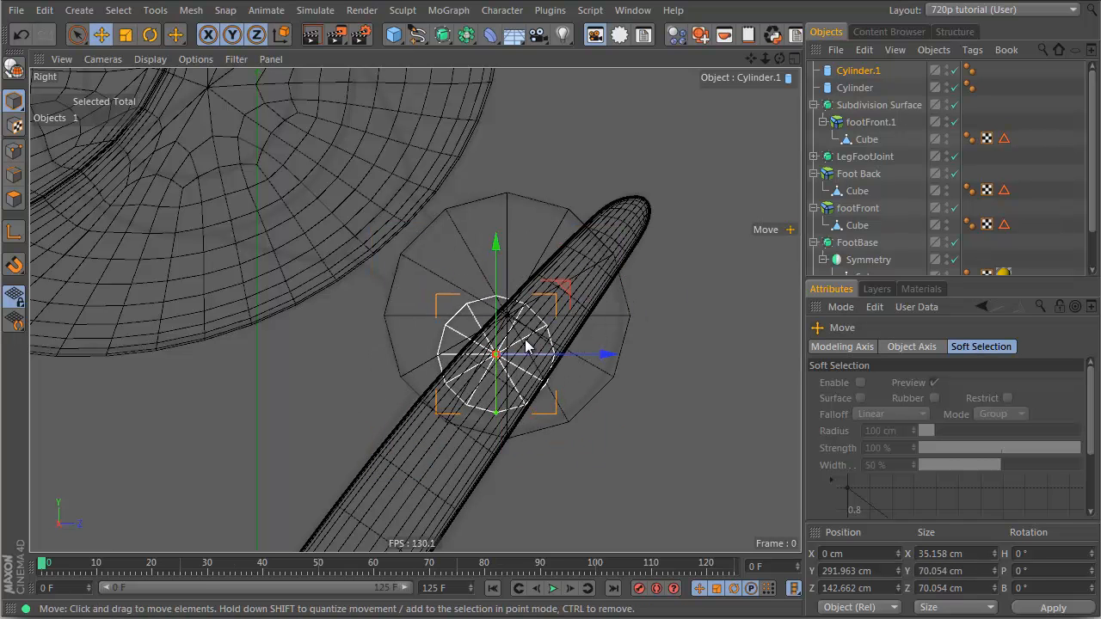
{"action": "mouse_move", "coordinate": [650, 375]}
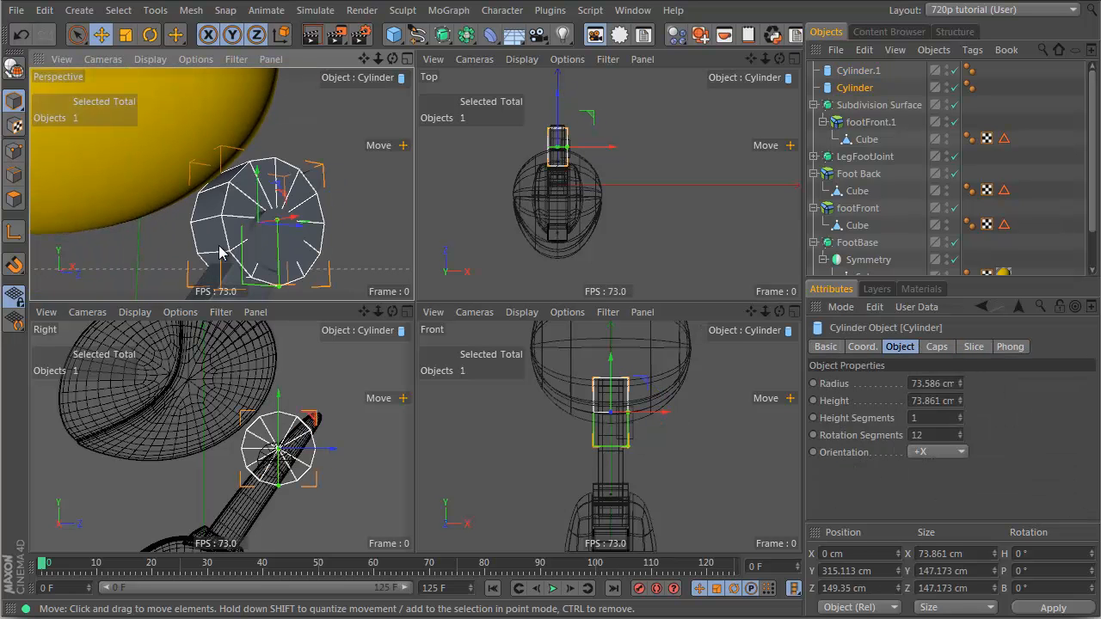
Inset the cylinder's ring of side polygons with Extrude Inner to form a spool shape
{"action": "left_click_drag", "start_coordinate": [220, 249], "coordinate": [361, 193]}
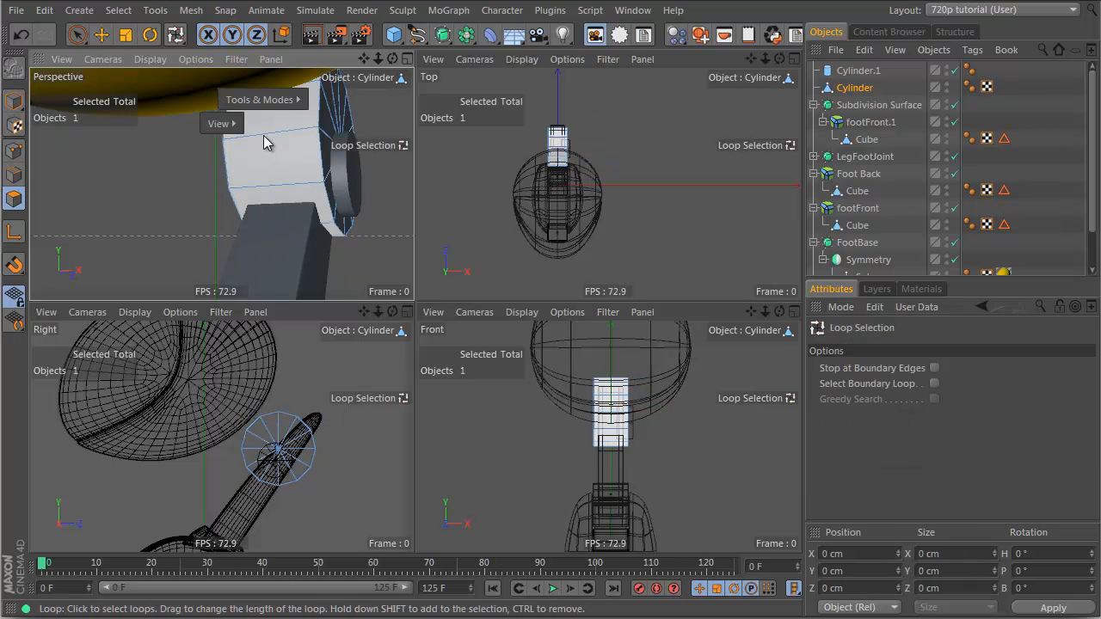
{"action": "left_click", "coordinate": [299, 124]}
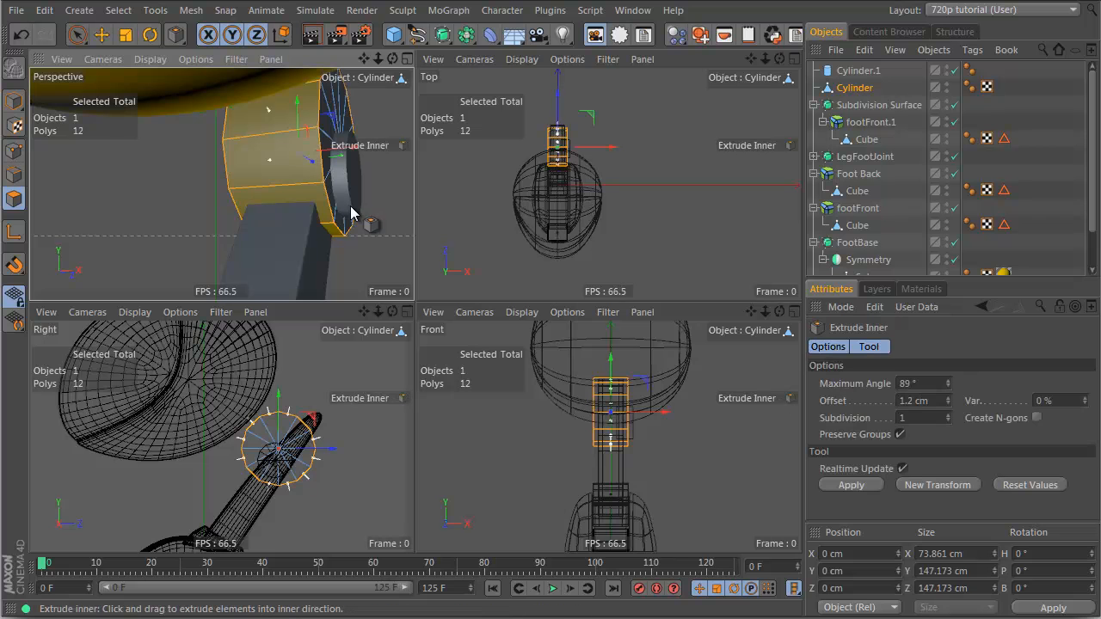
{"action": "left_click_drag", "start_coordinate": [351, 214], "coordinate": [426, 319]}
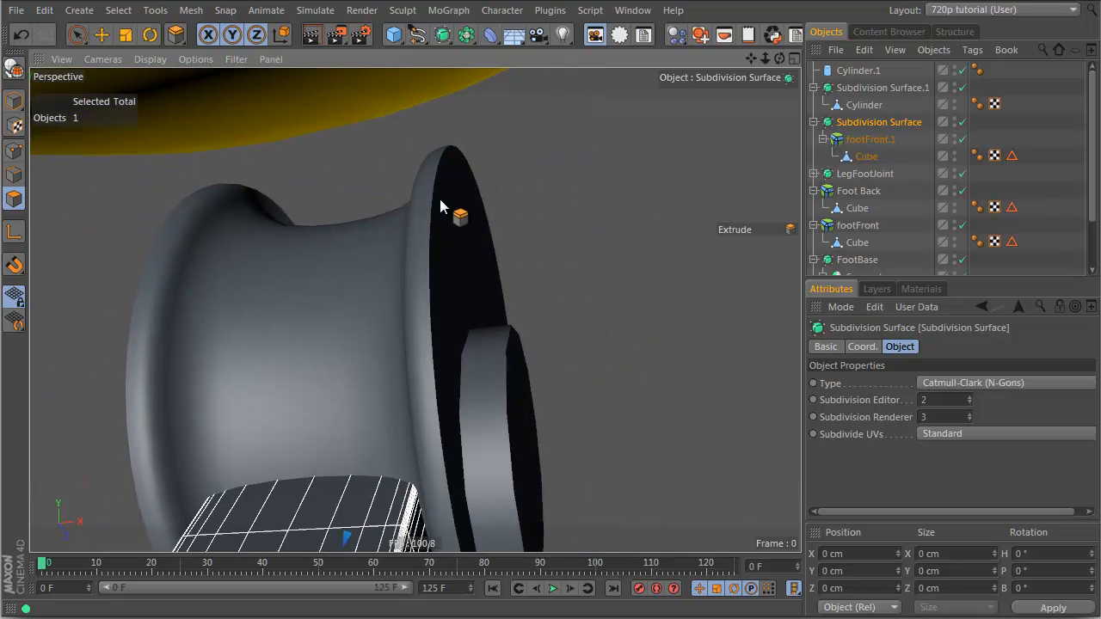
Pull the joint cylinder's end cap polygons outward into a widened flange
{"action": "left_click", "coordinate": [857, 69]}
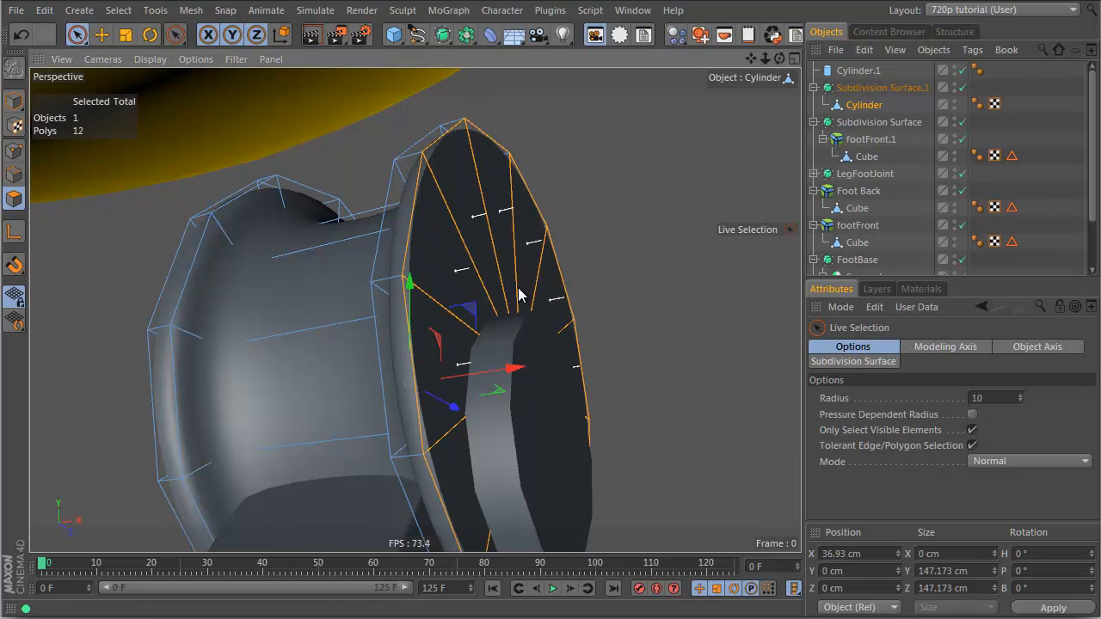
{"action": "left_click_drag", "start_coordinate": [513, 370], "coordinate": [702, 353]}
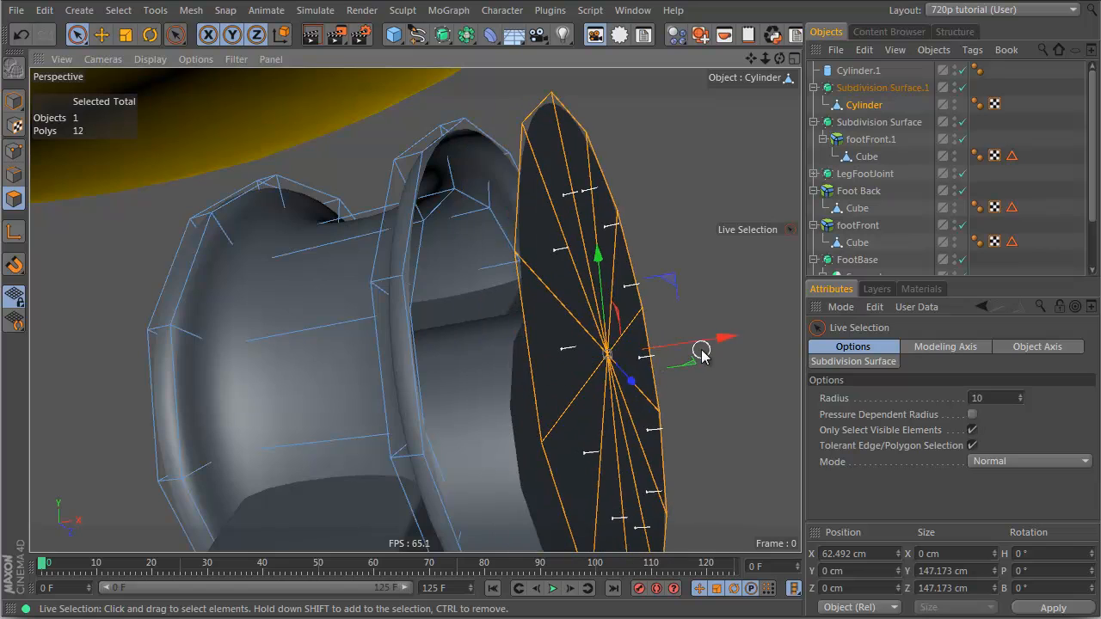
{"action": "left_click_drag", "start_coordinate": [702, 351], "coordinate": [568, 344]}
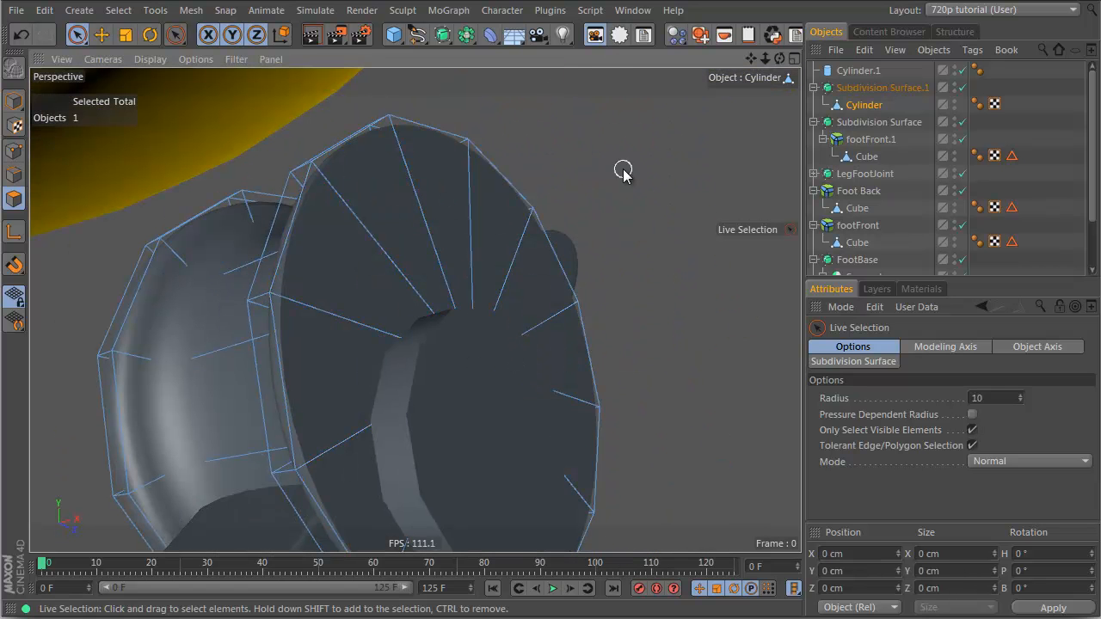
{"action": "right_click", "coordinate": [622, 170]}
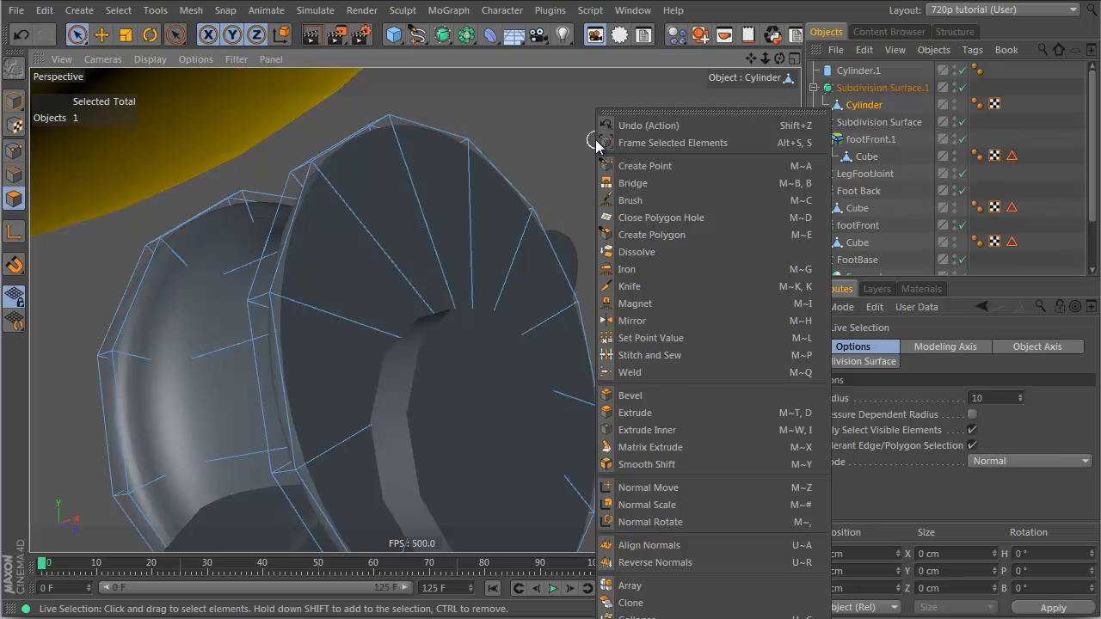
{"action": "mouse_move", "coordinate": [695, 285]}
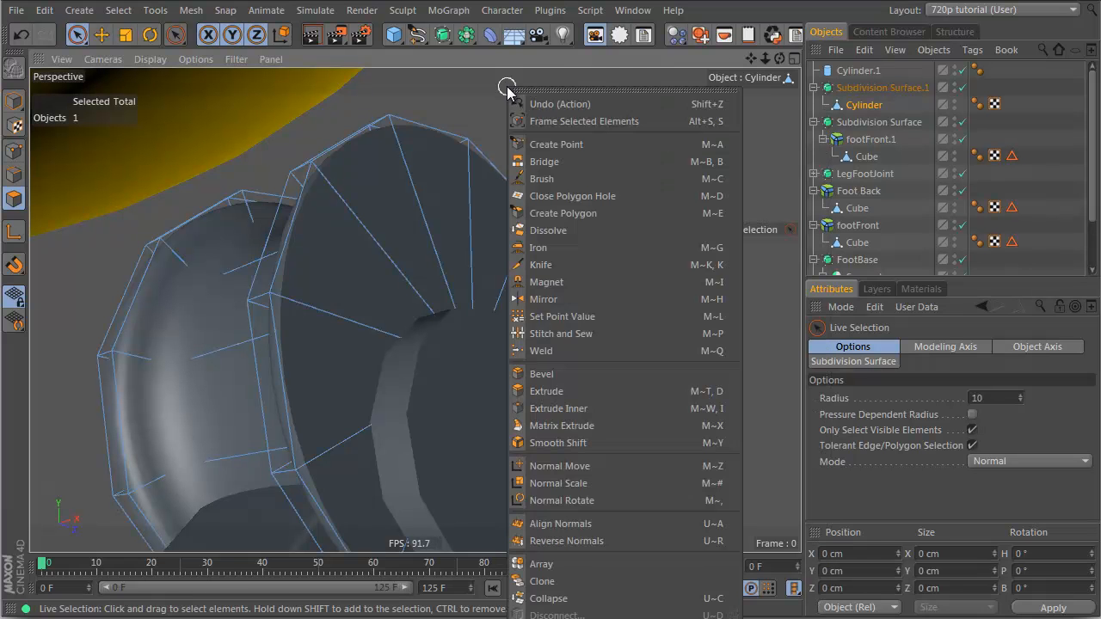
{"action": "mouse_move", "coordinate": [547, 231]}
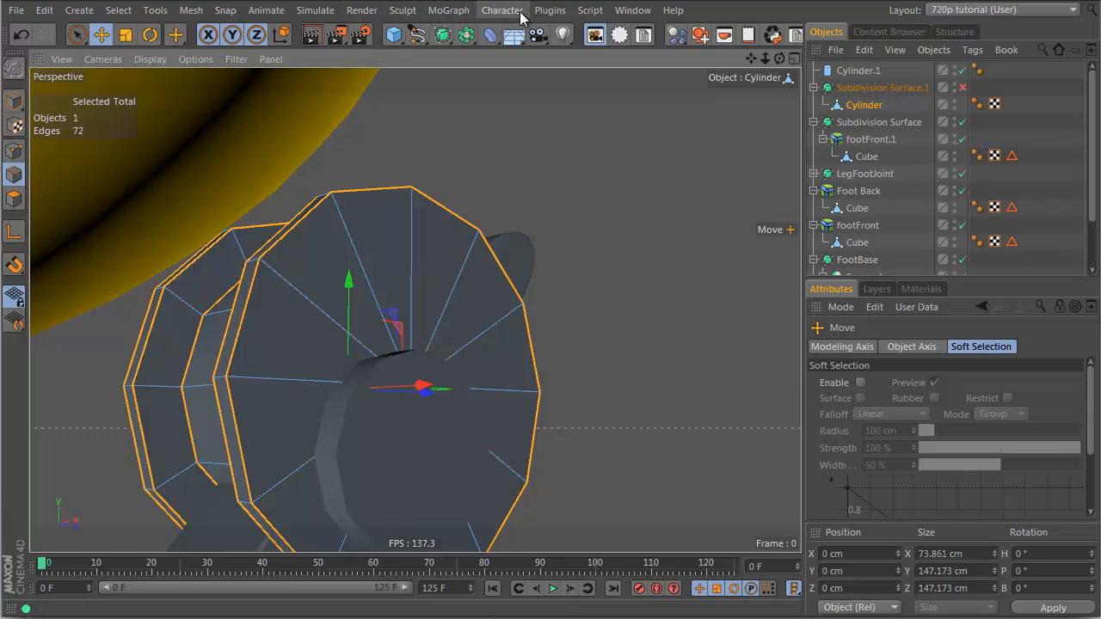
Apply Chamfer Maker to the joint's rim edges with 1 cm offset and 2 subdivisions
{"action": "left_click", "coordinate": [551, 10]}
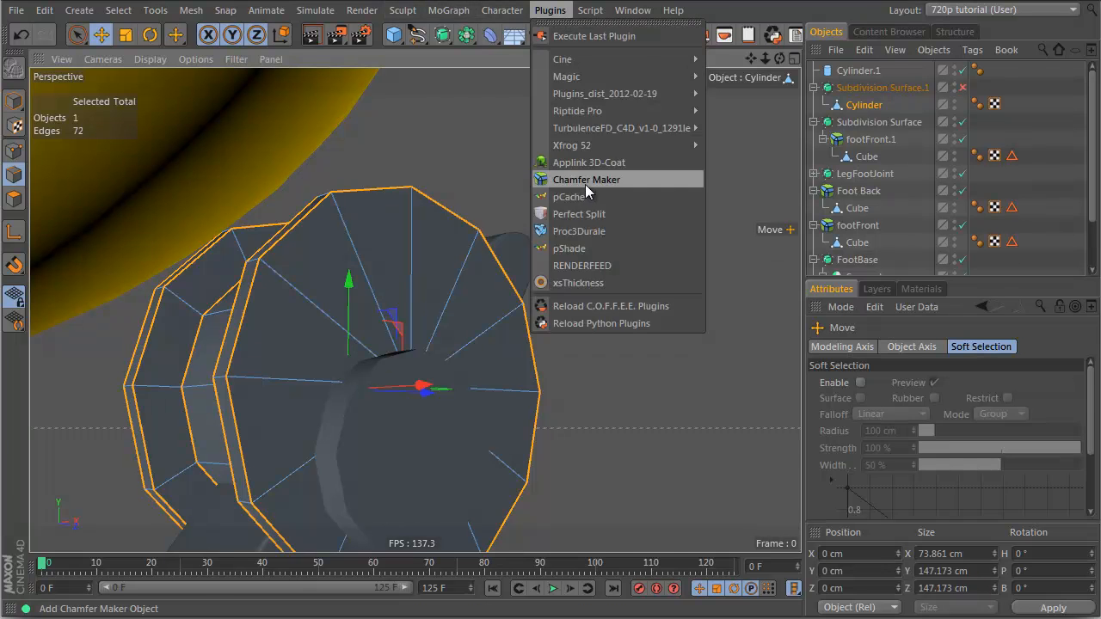
{"action": "left_click", "coordinate": [587, 179]}
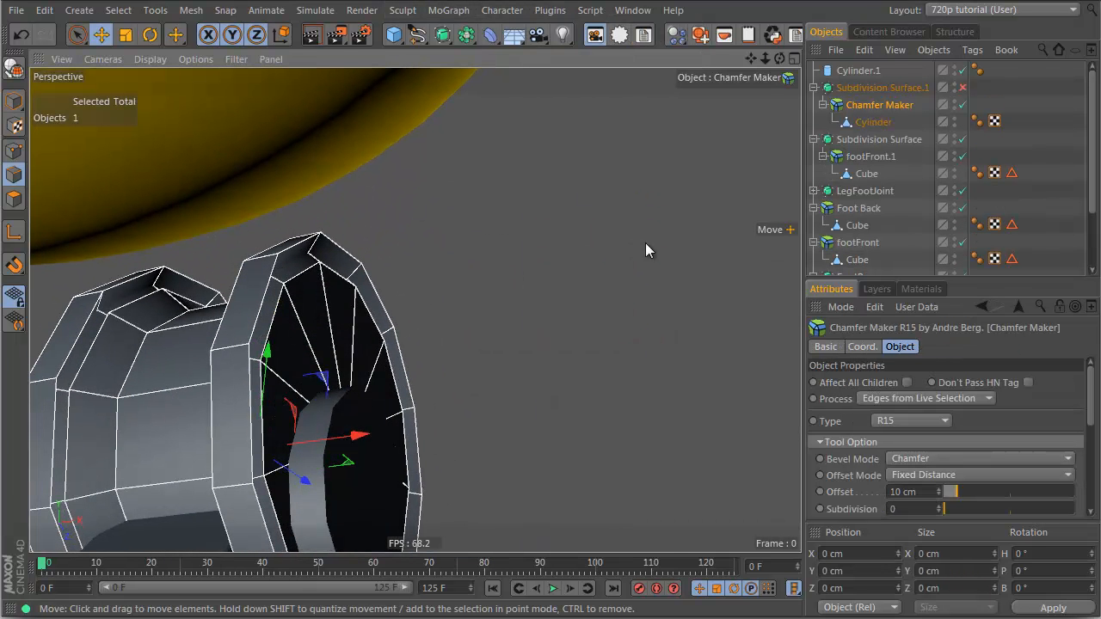
{"action": "left_click", "coordinate": [912, 492]}
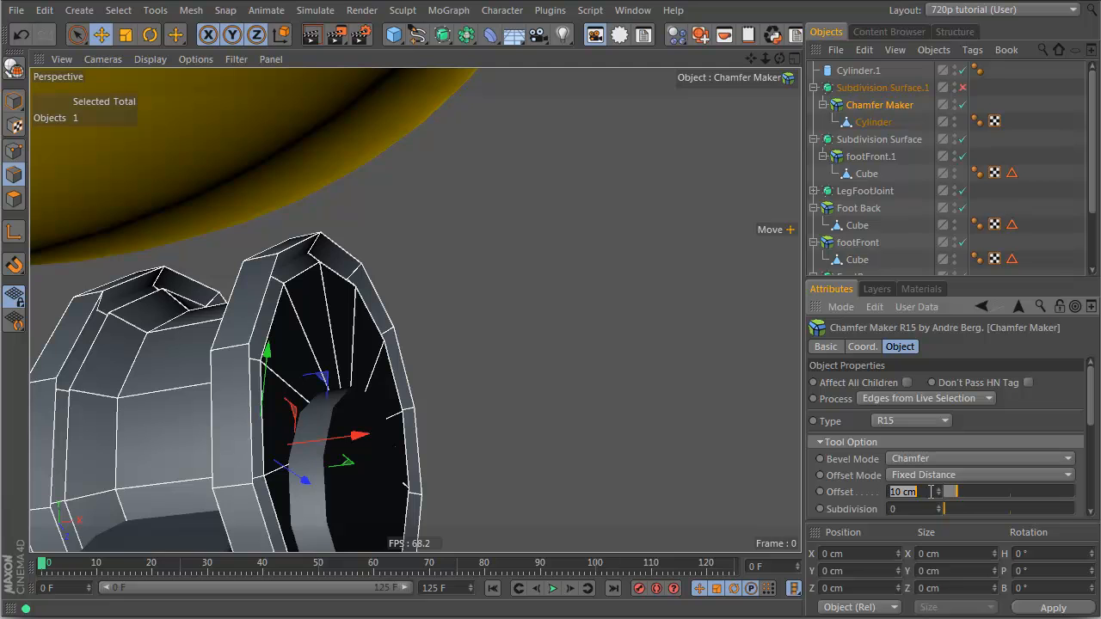
{"action": "type", "text": "1 cm"}
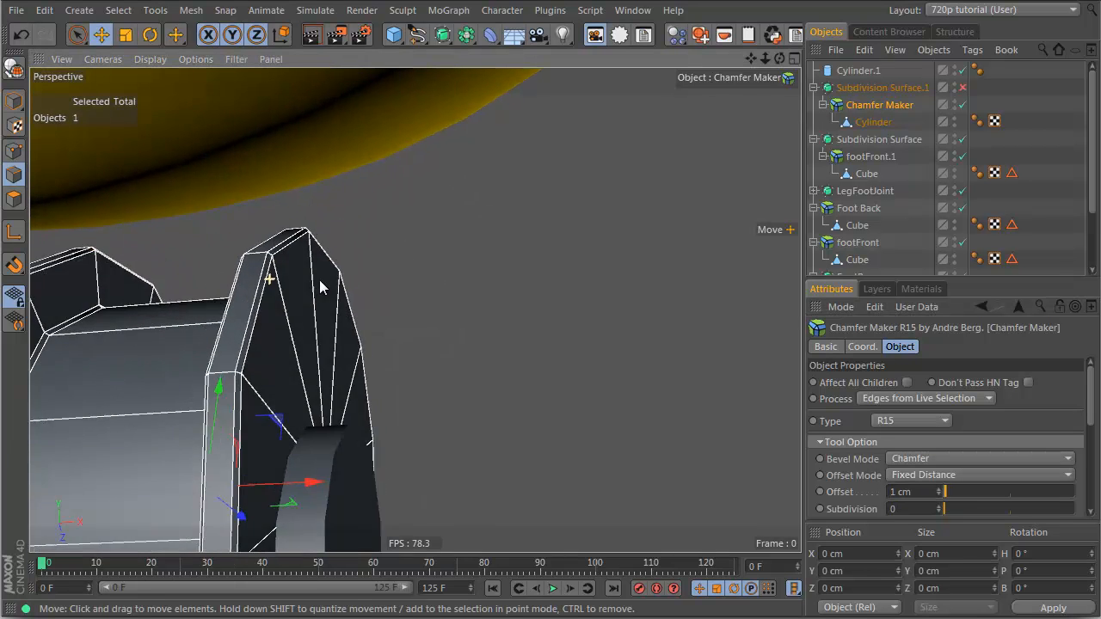
{"action": "type", "text": "2"}
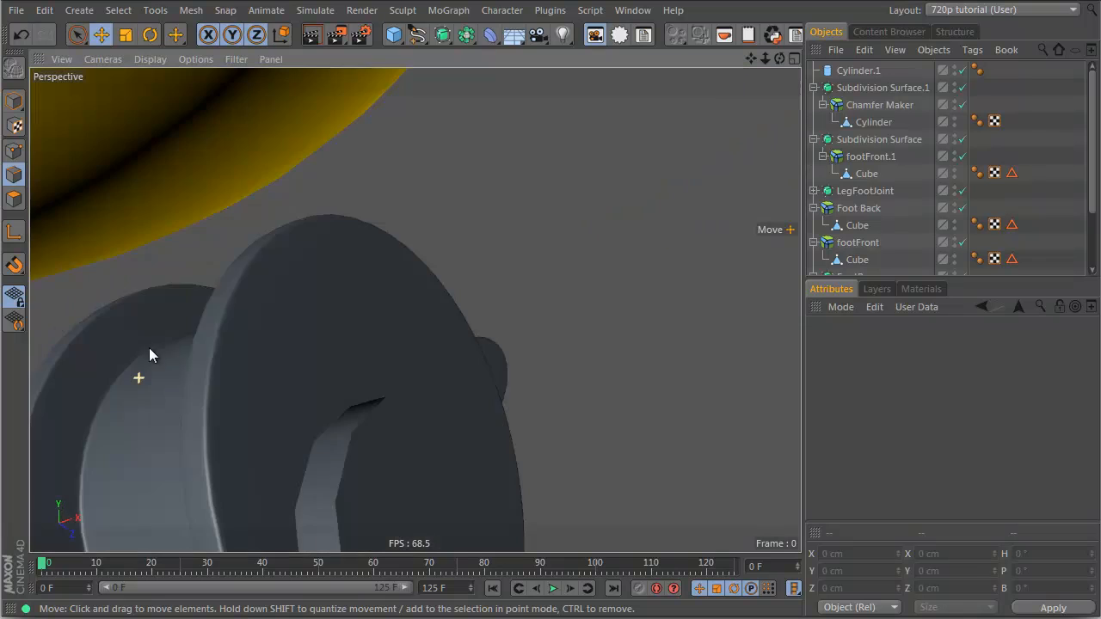
{"action": "left_click_drag", "start_coordinate": [151, 354], "coordinate": [370, 352]}
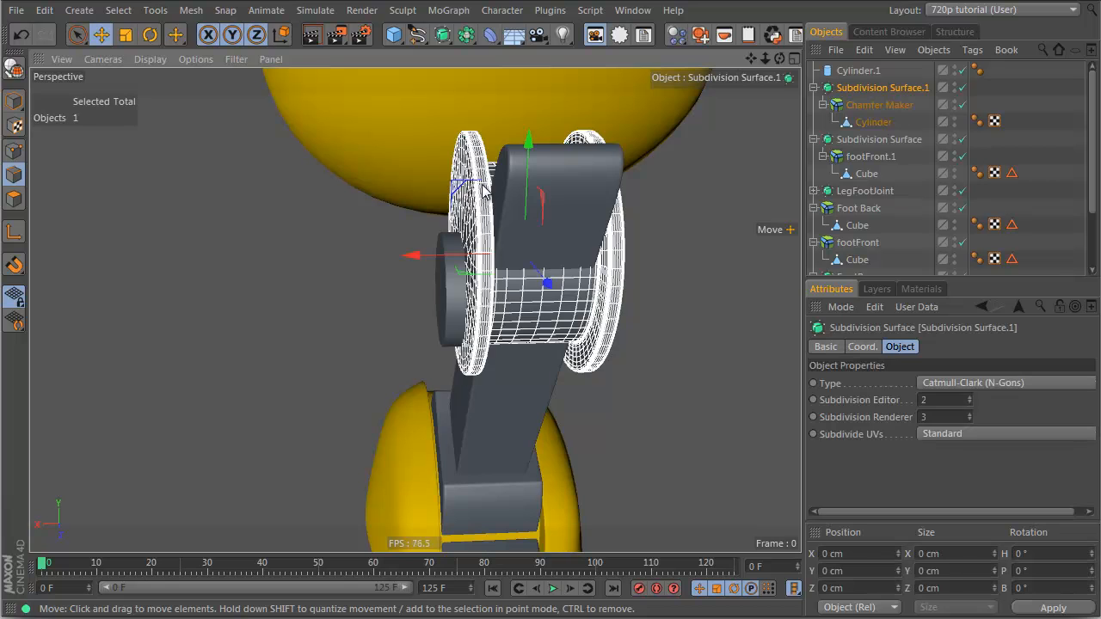
Move the joint's outer end face along its X axis to adjust the spool depth
{"action": "left_click", "coordinate": [874, 121]}
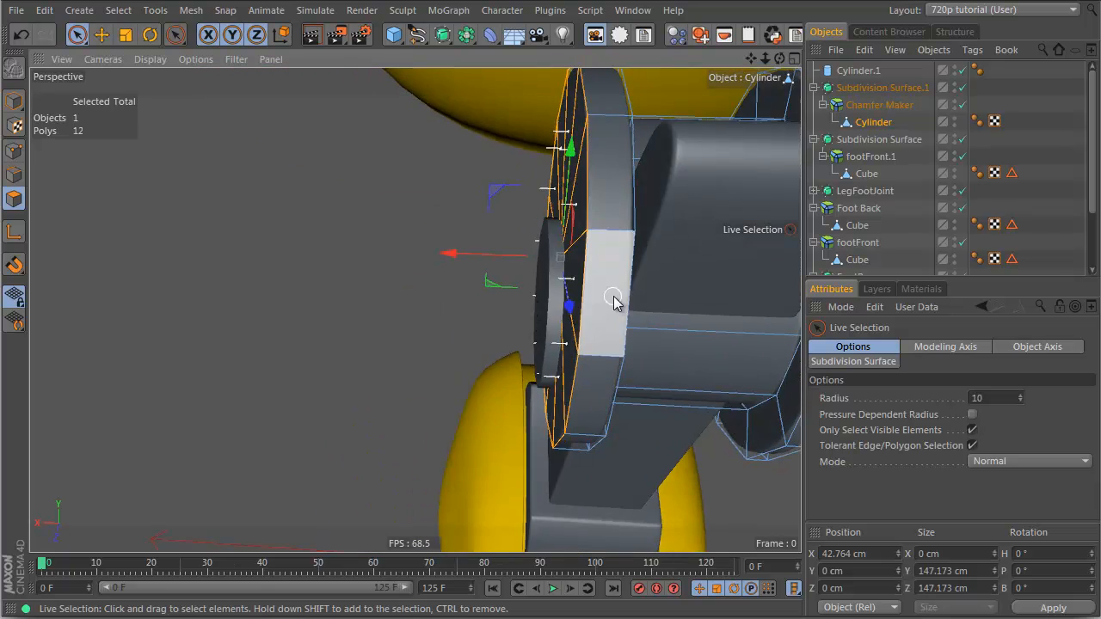
{"action": "left_click_drag", "start_coordinate": [611, 301], "coordinate": [534, 361]}
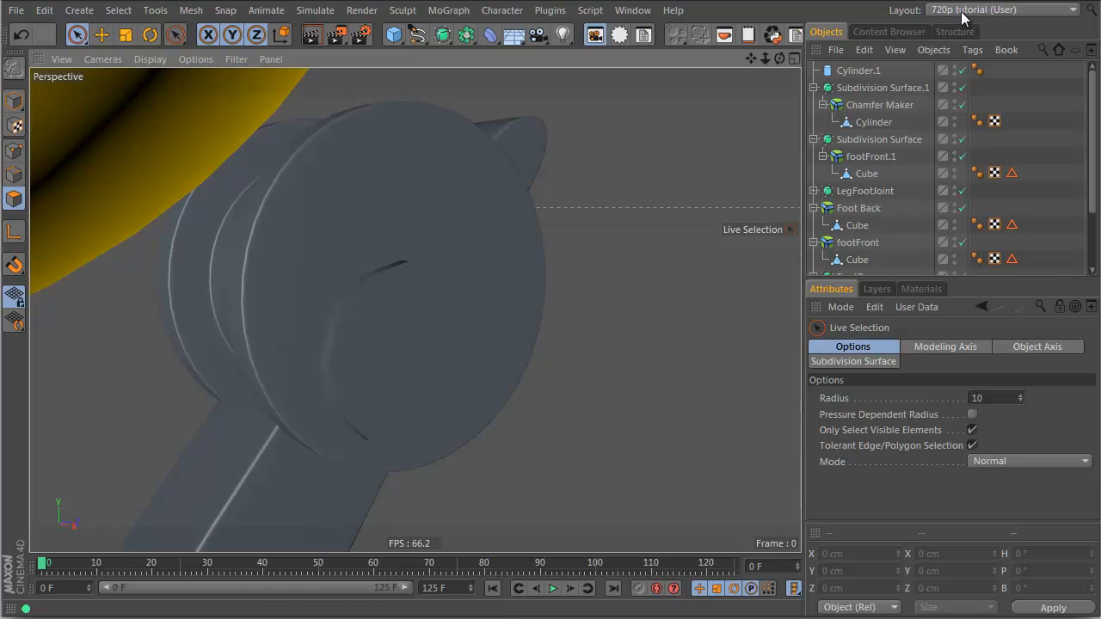
{"action": "left_click", "coordinate": [879, 105]}
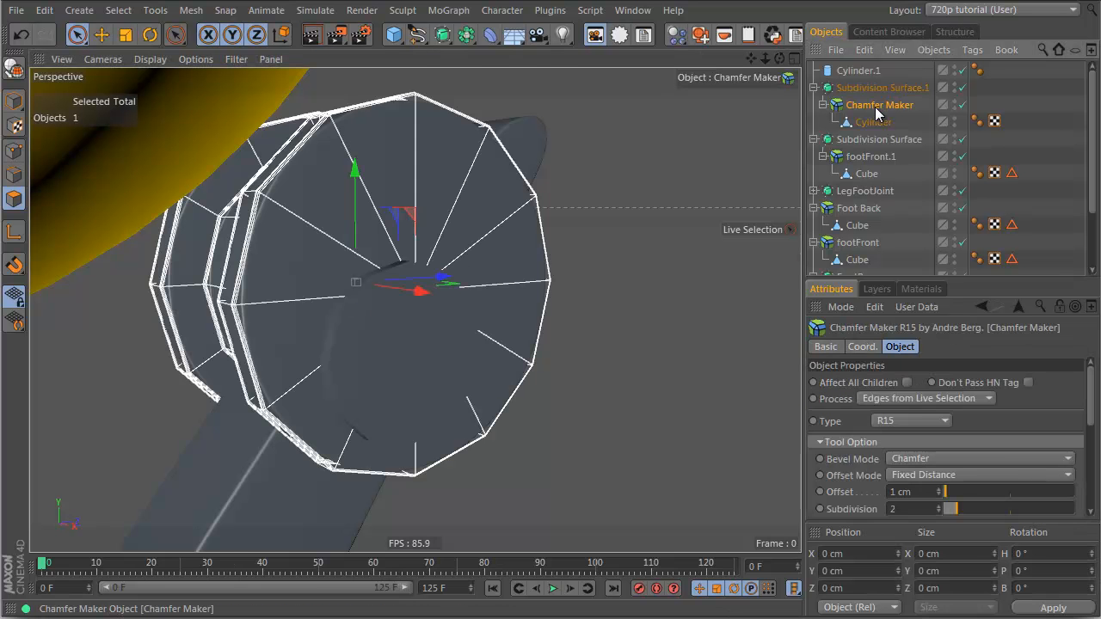
Enable filleted caps on Cylinder.1 with set segments and a 1 cm radius
{"action": "left_click", "coordinate": [874, 120]}
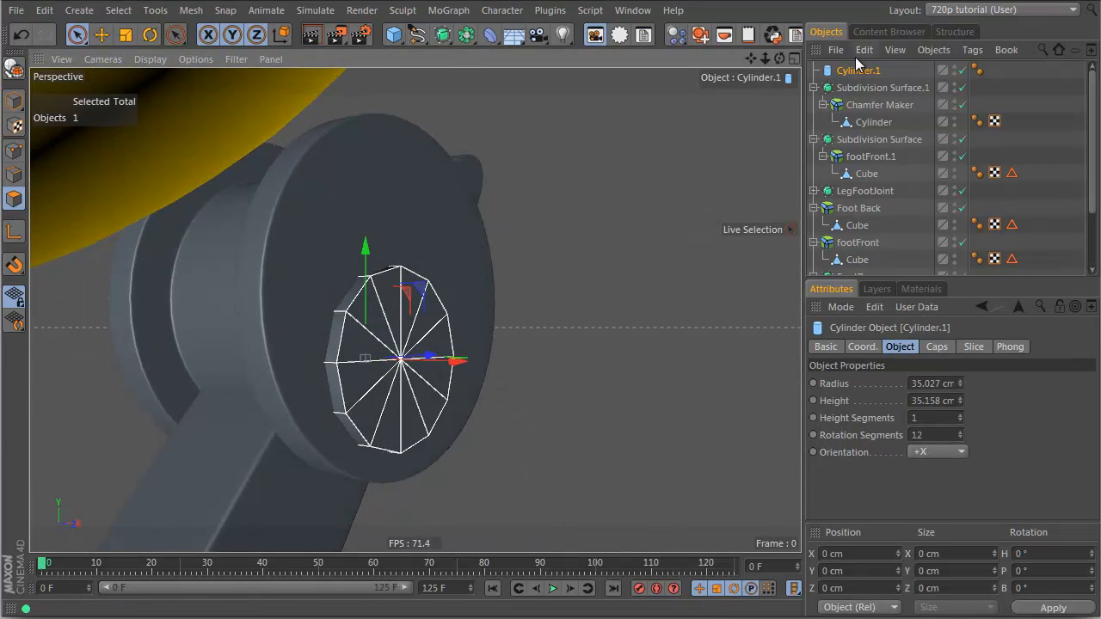
{"action": "left_click", "coordinate": [936, 346]}
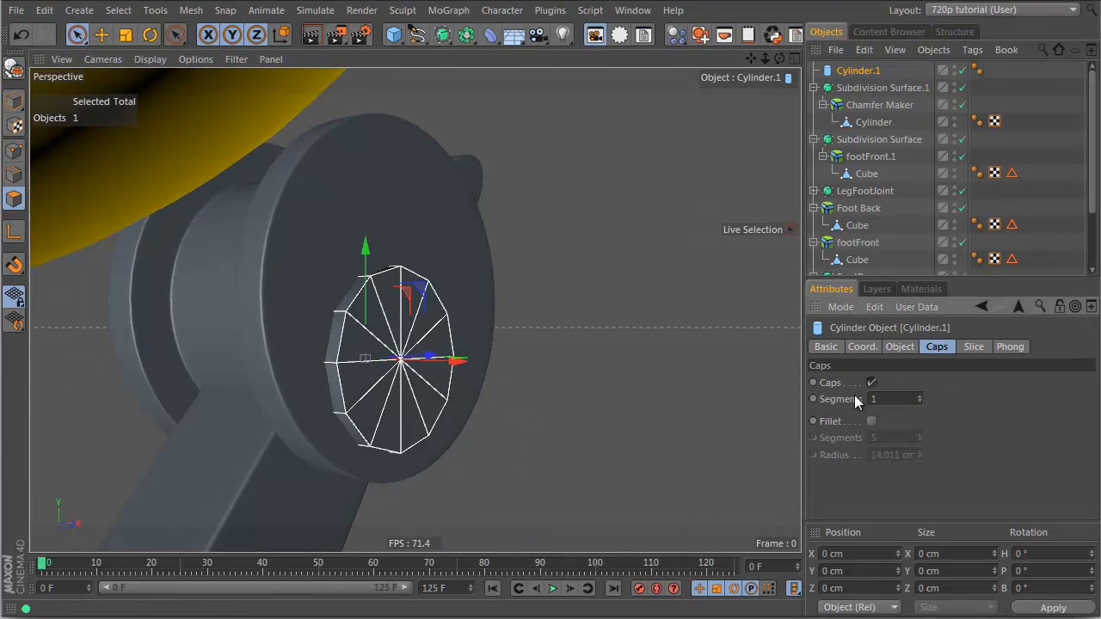
{"action": "left_click", "coordinate": [871, 420]}
{"action": "type", "text": "1"}
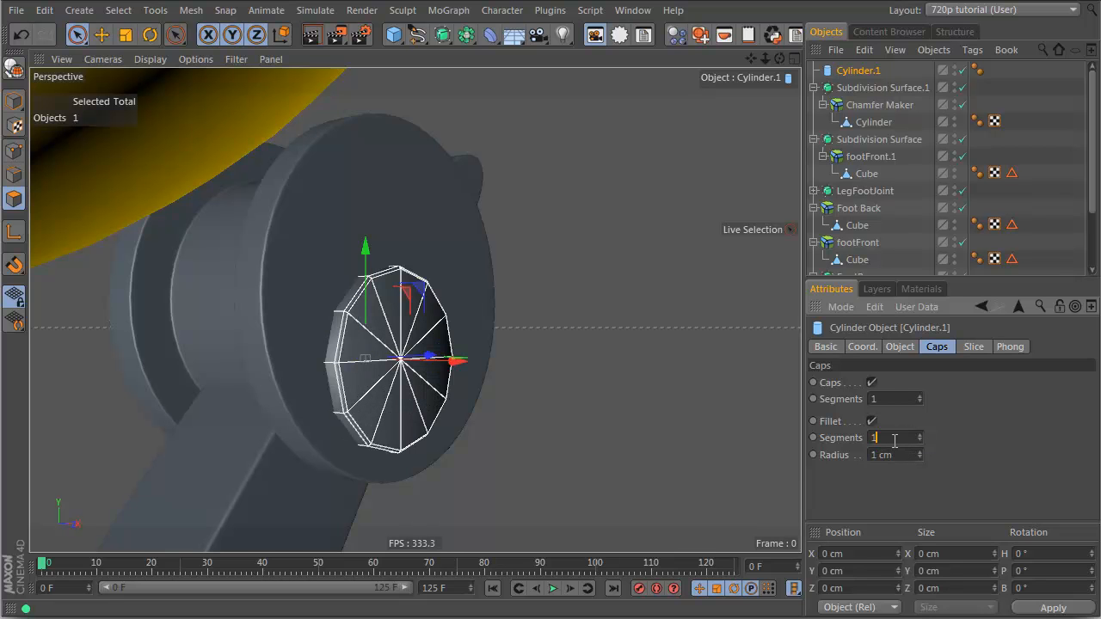
{"action": "left_click", "coordinate": [900, 346]}
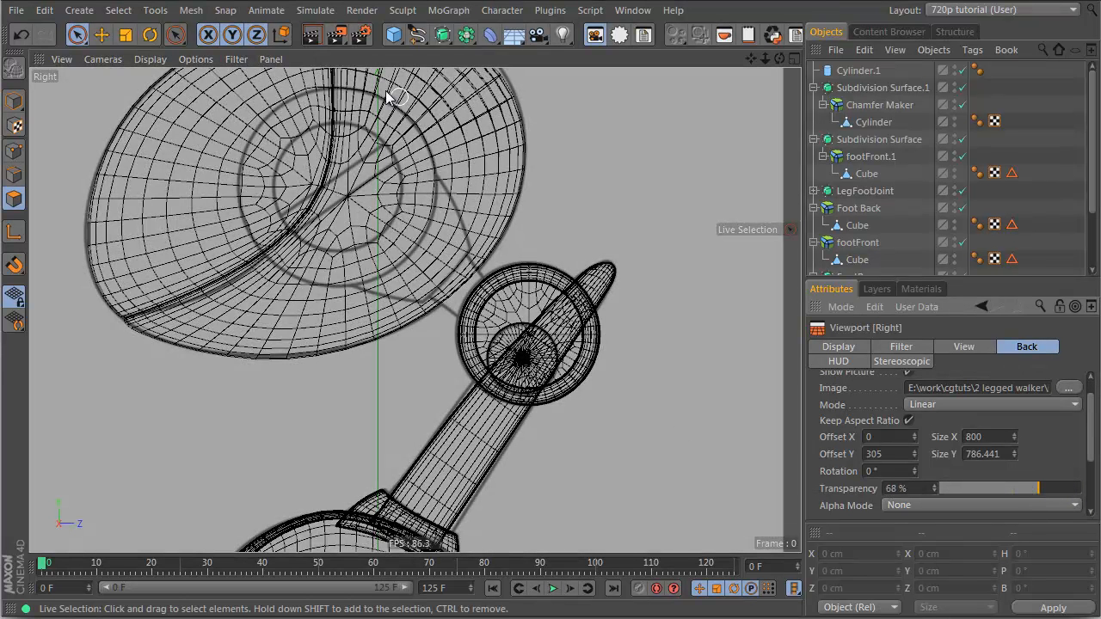
{"action": "mouse_move", "coordinate": [421, 176]}
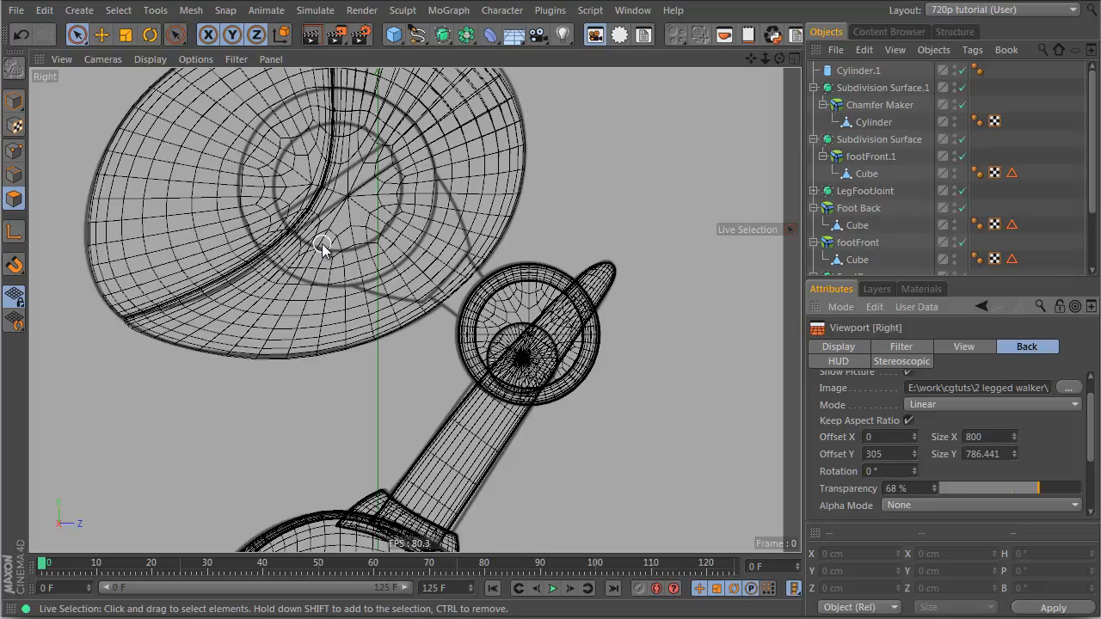
{"action": "mouse_move", "coordinate": [394, 239]}
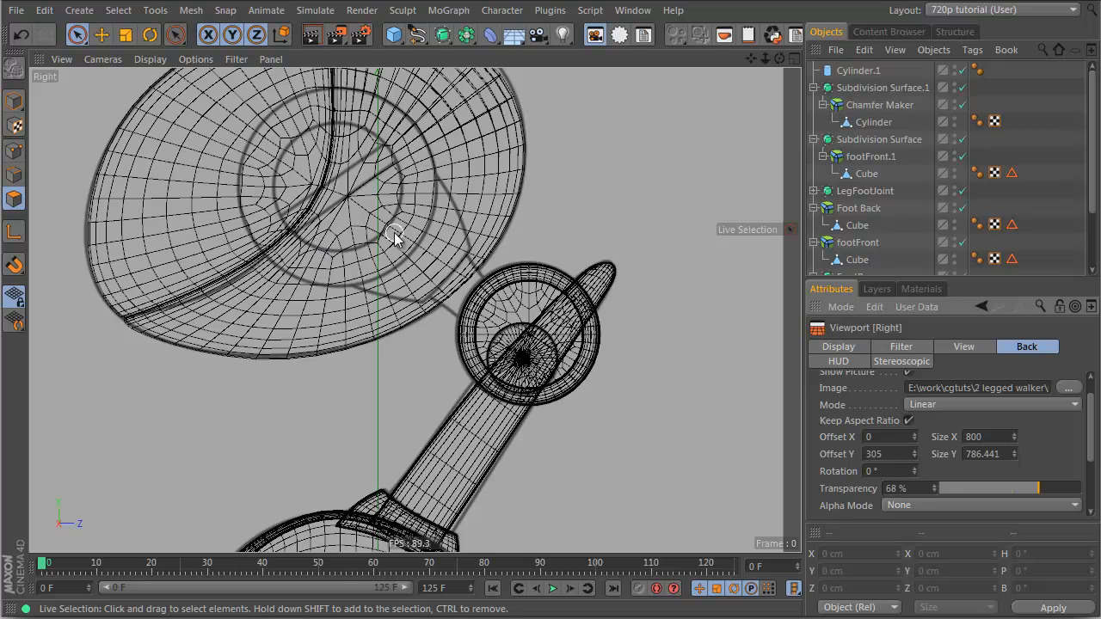
{"action": "mouse_move", "coordinate": [566, 369]}
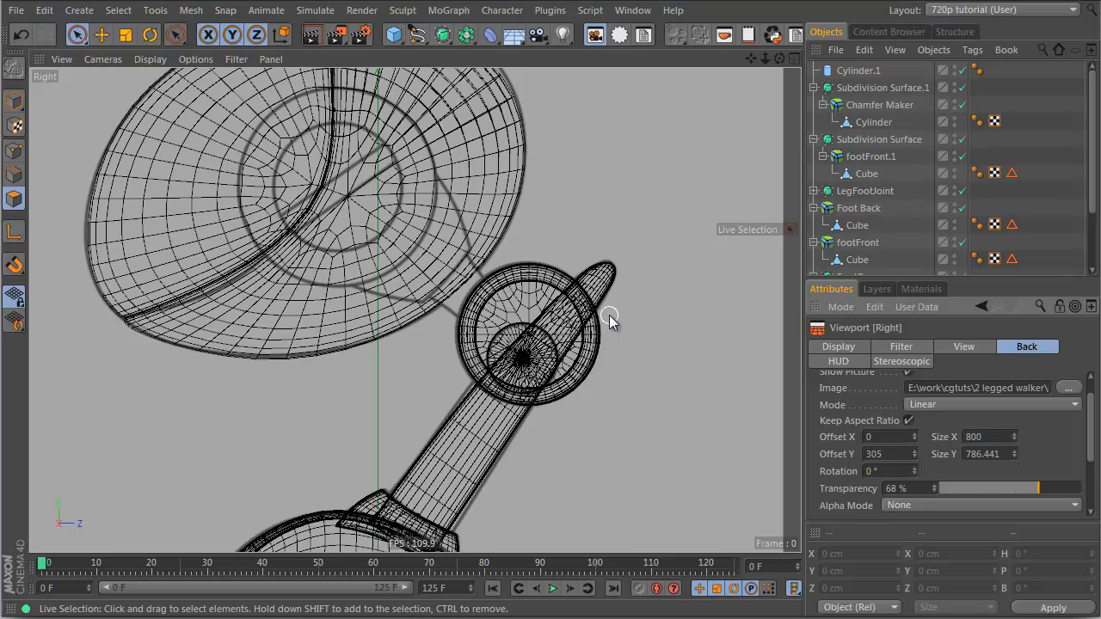
Duplicate Cylinder.1 in the Object Manager to get a new joint cylinder at the cabin centre
{"action": "left_click", "coordinate": [857, 69]}
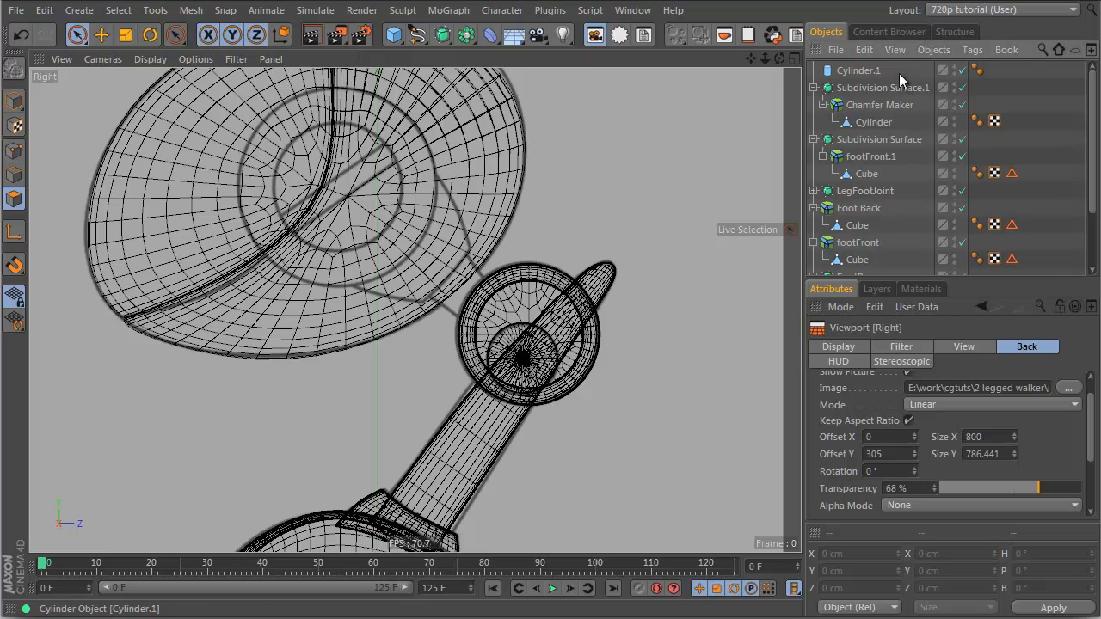
{"action": "left_click", "coordinate": [857, 70]}
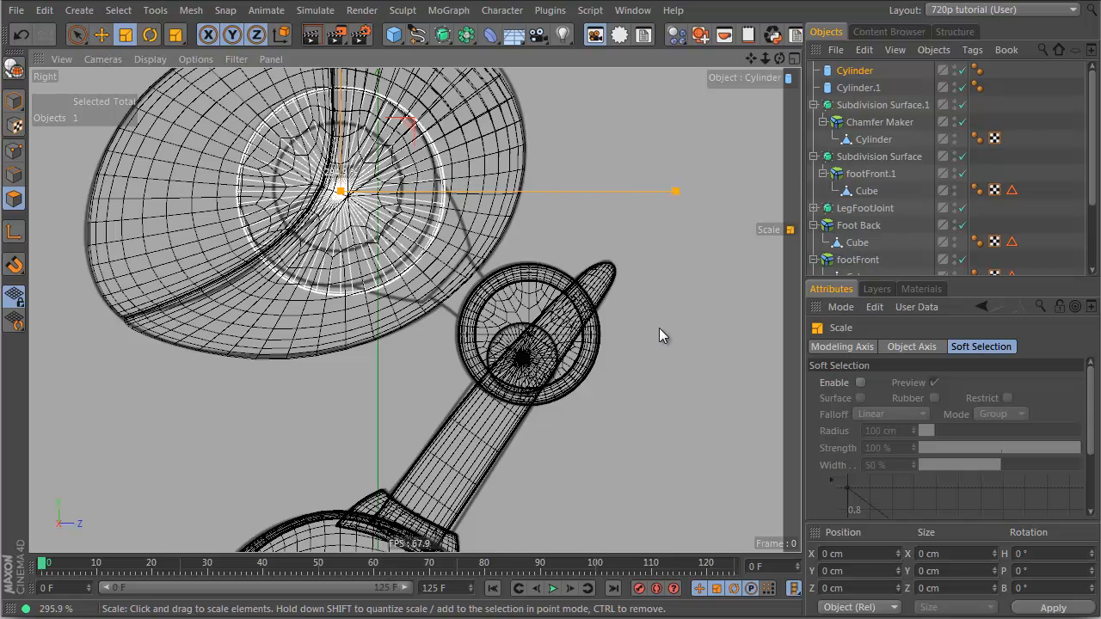
Scale the new cabin cylinder to the hub size and show the robot in four views
{"action": "left_click", "coordinate": [100, 34]}
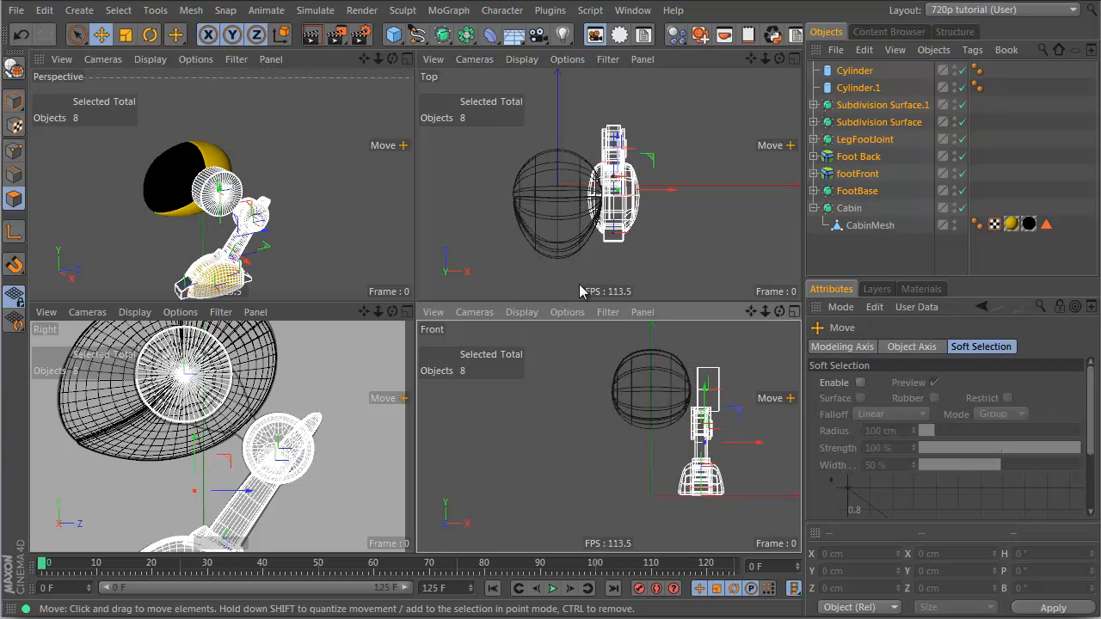
Duplicate the footFront piece into footFront.1 to reuse as a connector beside the cabin
{"action": "left_click", "coordinate": [853, 69]}
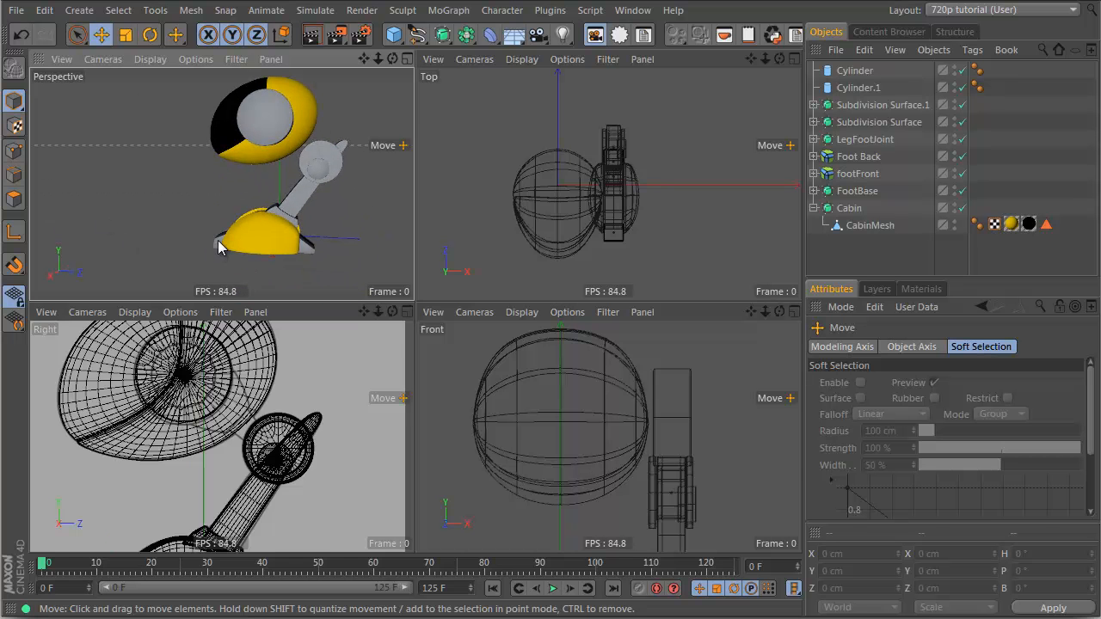
{"action": "left_click", "coordinate": [857, 173]}
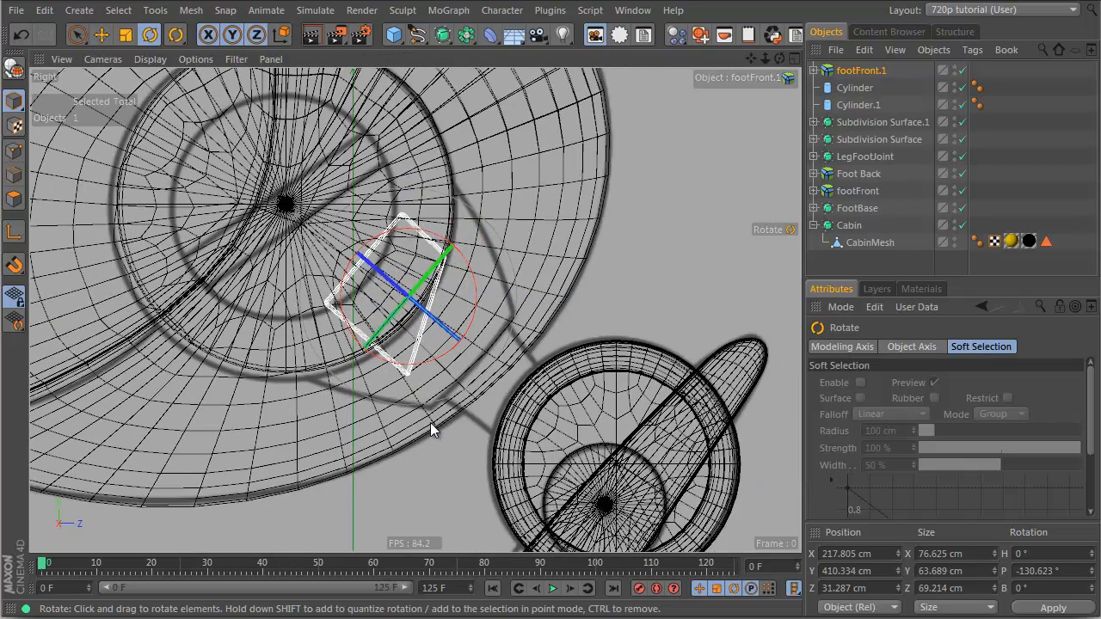
Reshape footFront.1's cube points into a widened wedge linking the cabin hub to the leg joint
{"action": "left_click", "coordinate": [854, 86]}
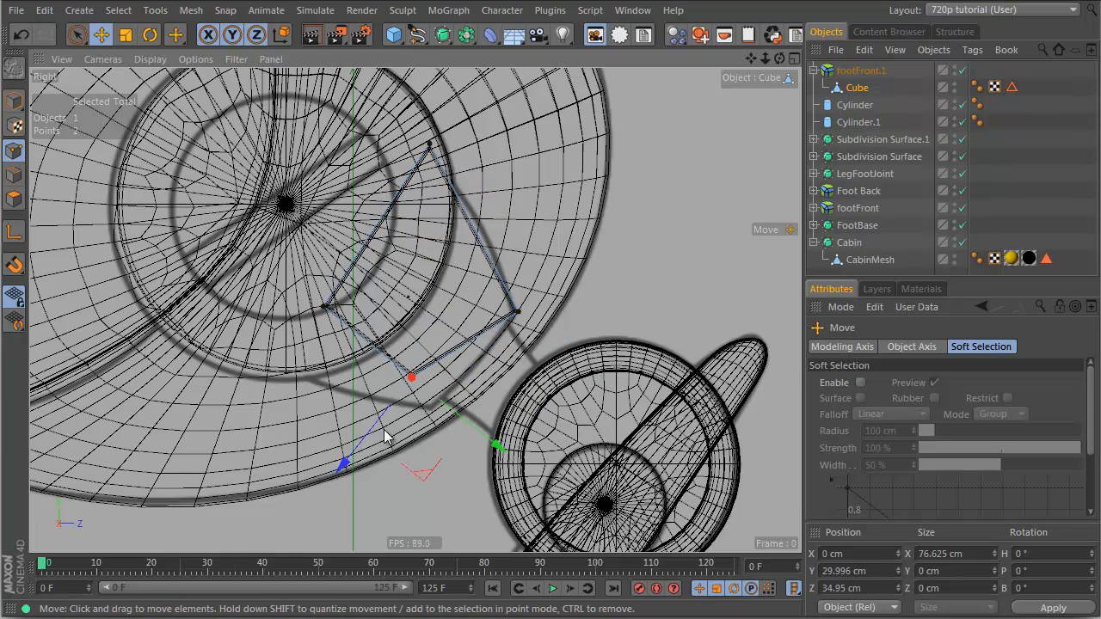
{"action": "left_click_drag", "start_coordinate": [411, 378], "coordinate": [431, 413]}
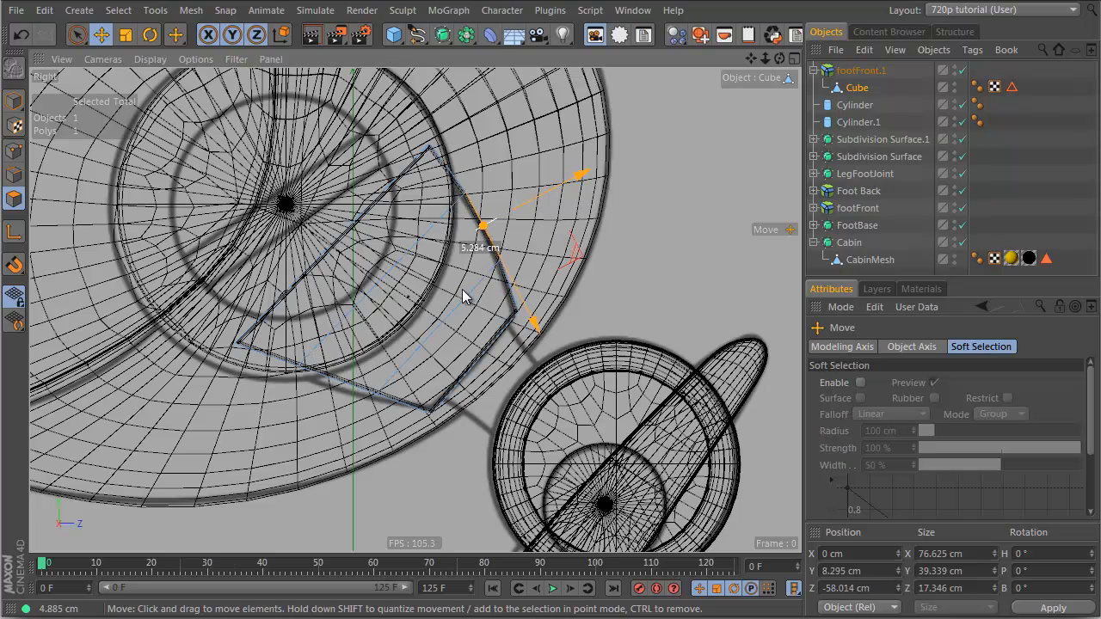
{"action": "left_click_drag", "start_coordinate": [482, 227], "coordinate": [335, 382]}
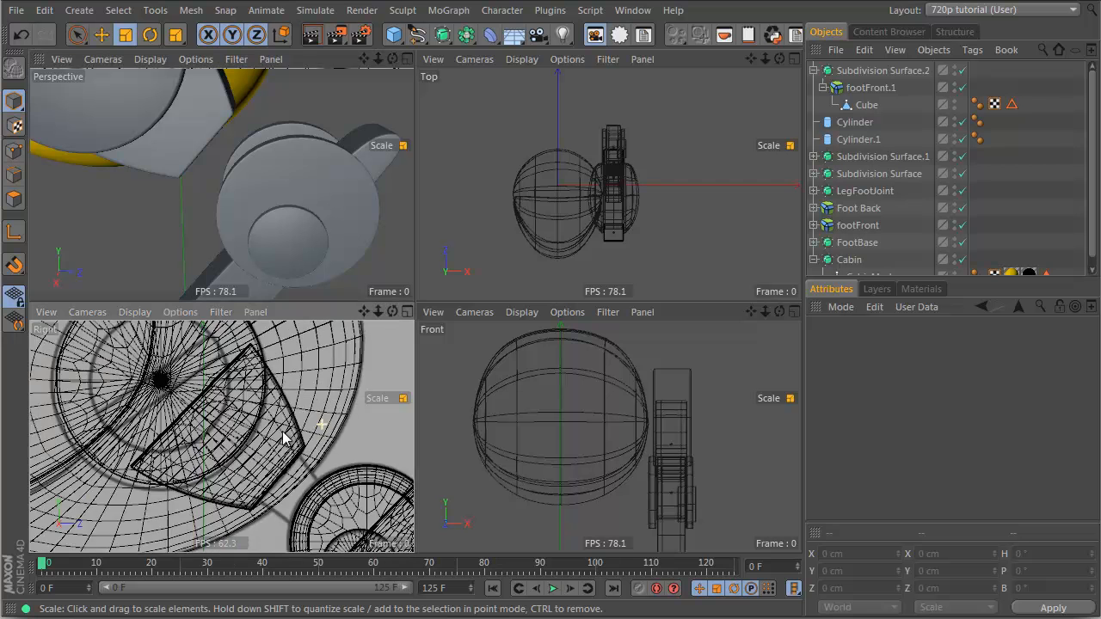
Duplicate Subdivision Surface.2 and move the copy's cube points into a narrow neck toward the leg joint
{"action": "left_click", "coordinate": [883, 69]}
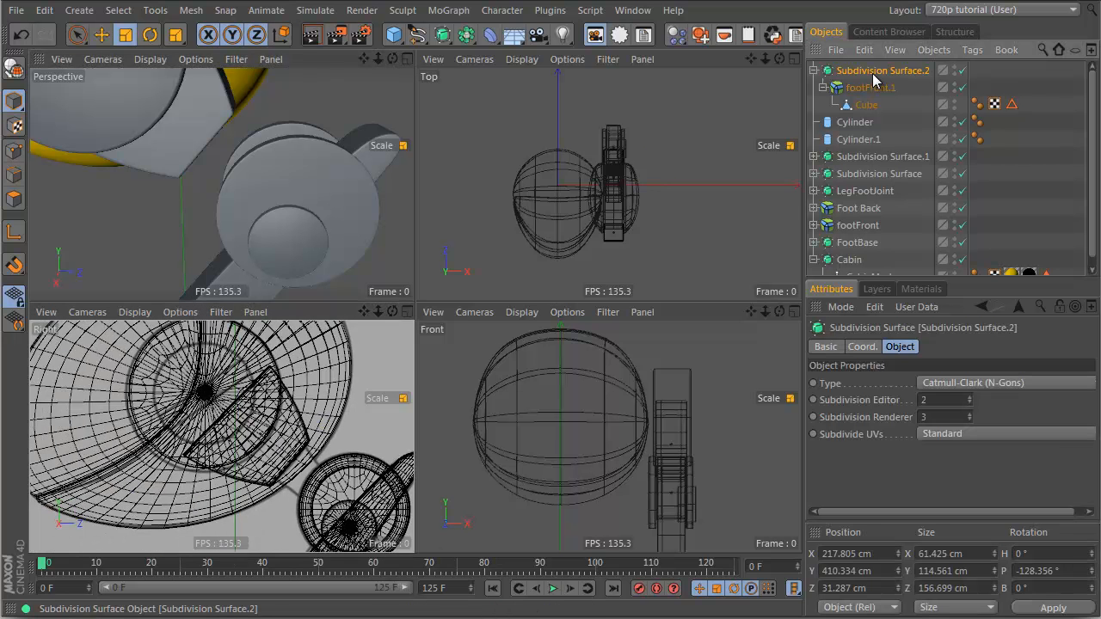
{"action": "left_click", "coordinate": [883, 69]}
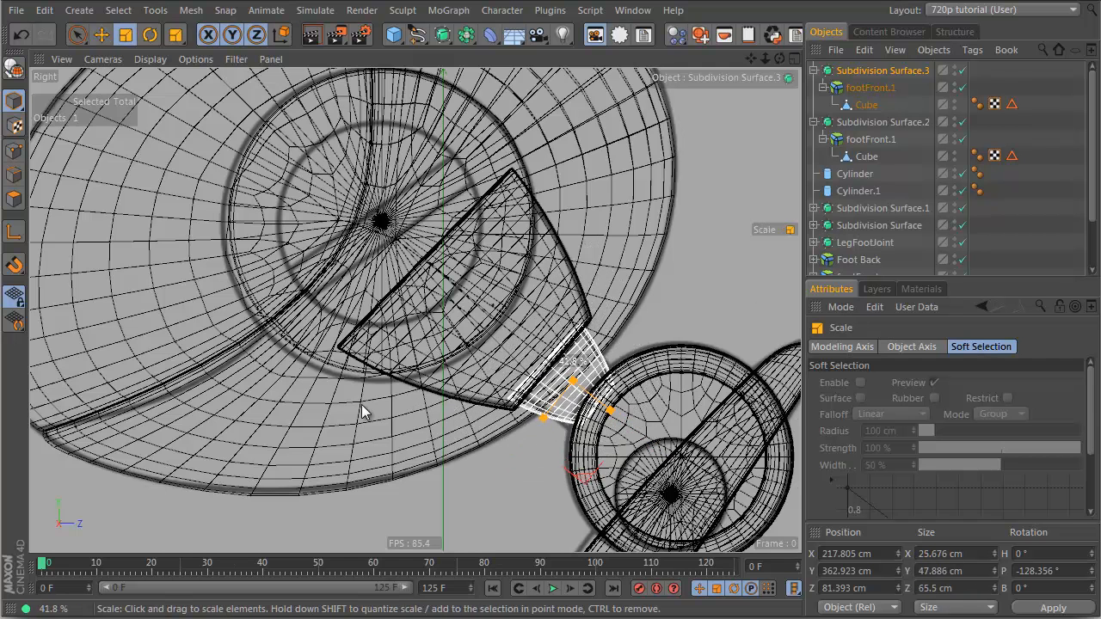
{"action": "left_click", "coordinate": [868, 105]}
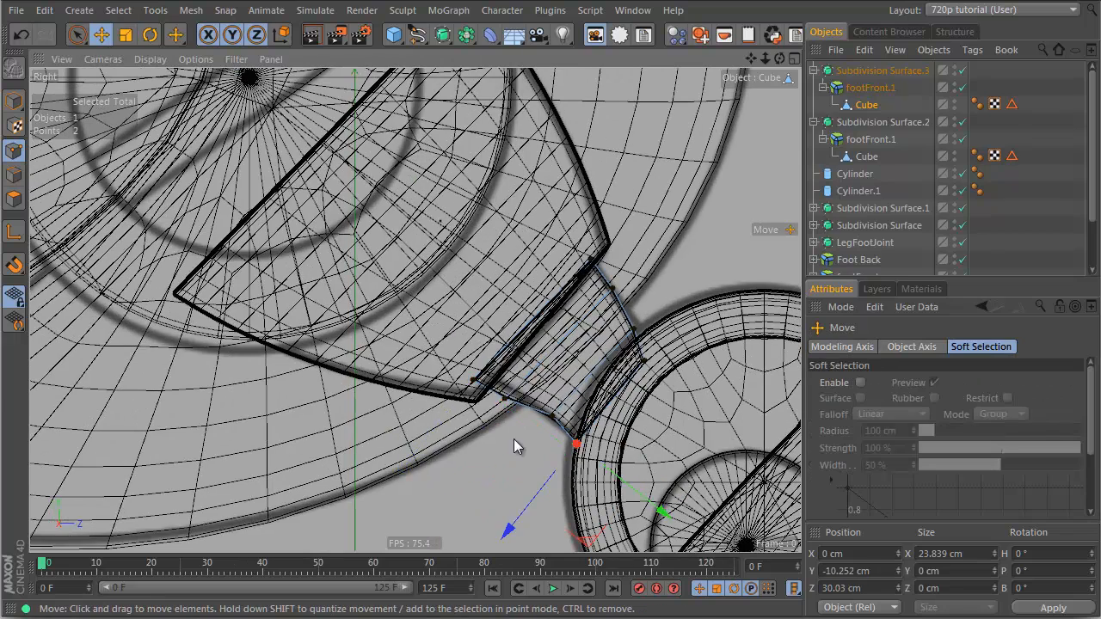
{"action": "left_click_drag", "start_coordinate": [577, 444], "coordinate": [510, 387]}
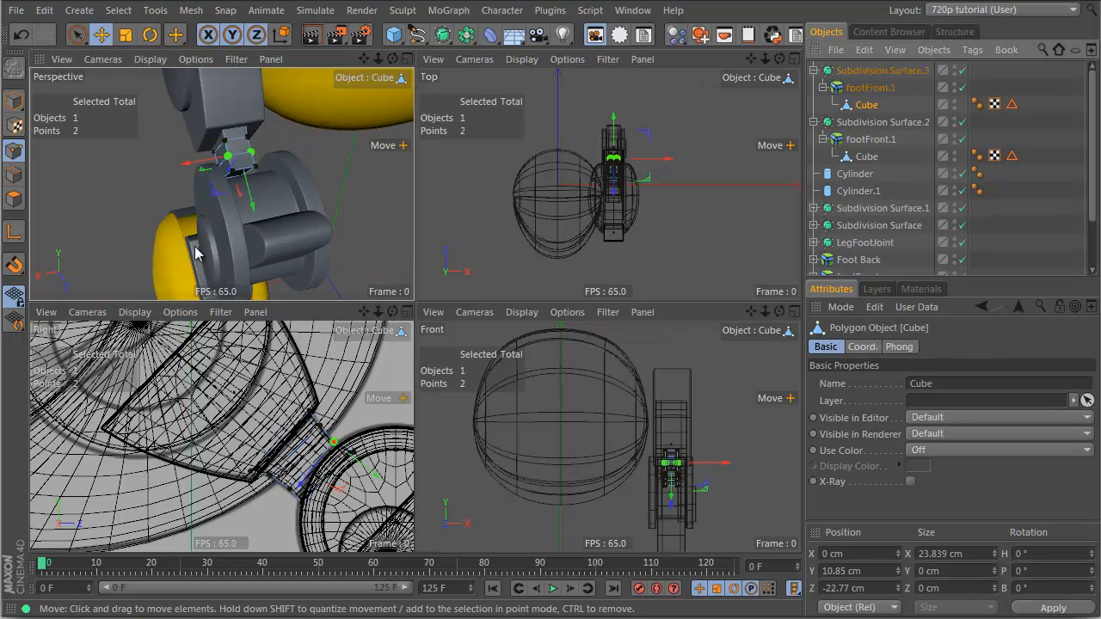
Scale the neck piece's points so it fits snugly between the wedge and the joint
{"action": "left_click", "coordinate": [149, 34]}
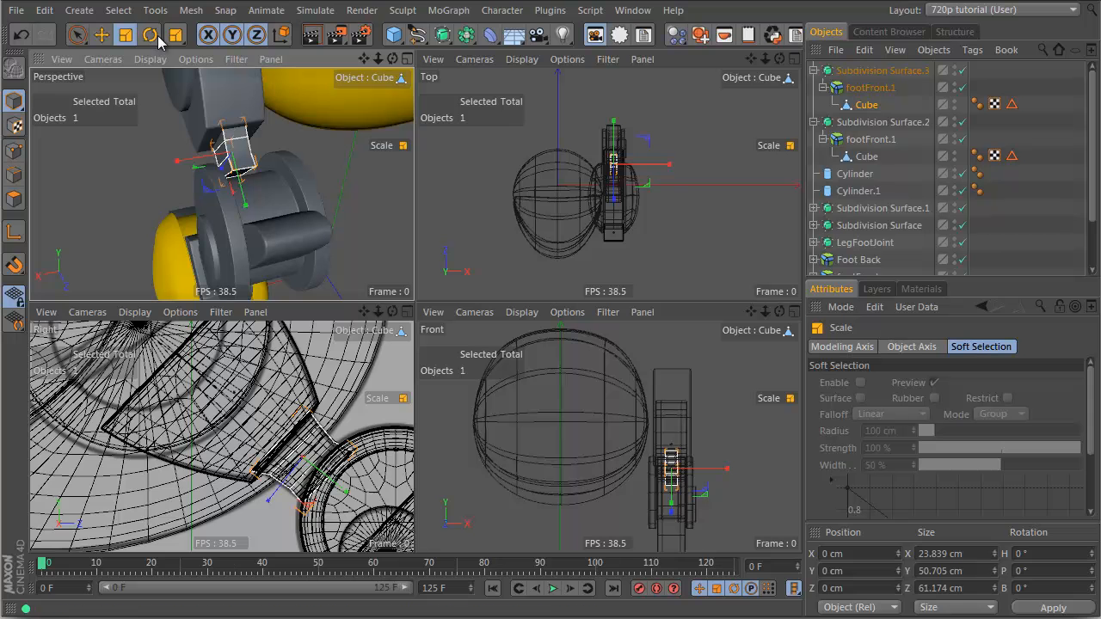
{"action": "left_click_drag", "start_coordinate": [258, 163], "coordinate": [172, 168]}
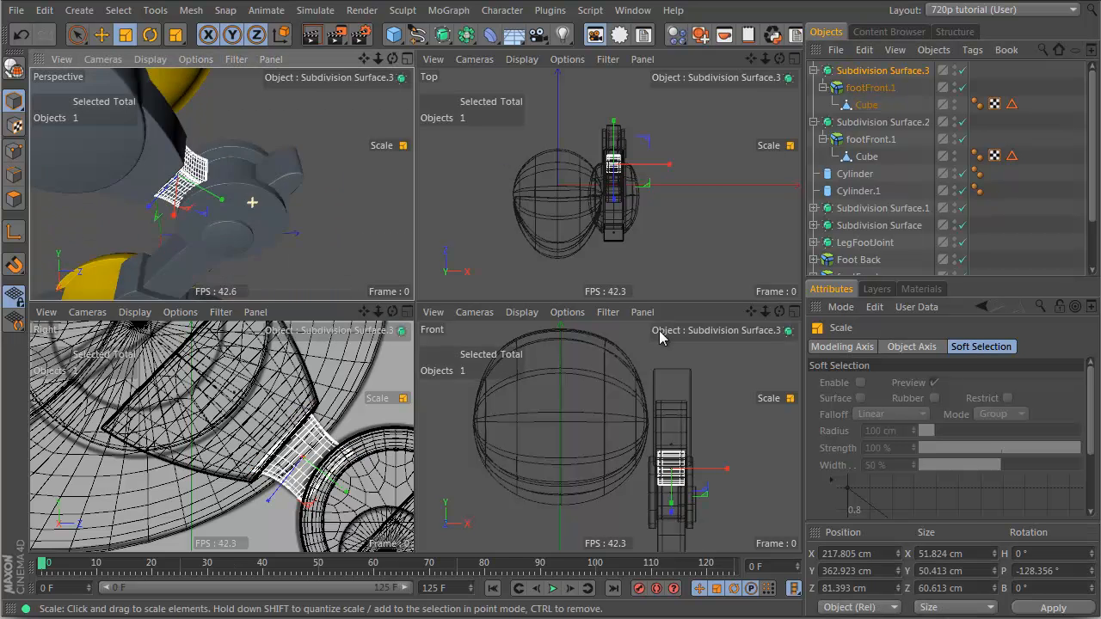
{"action": "left_click", "coordinate": [883, 69]}
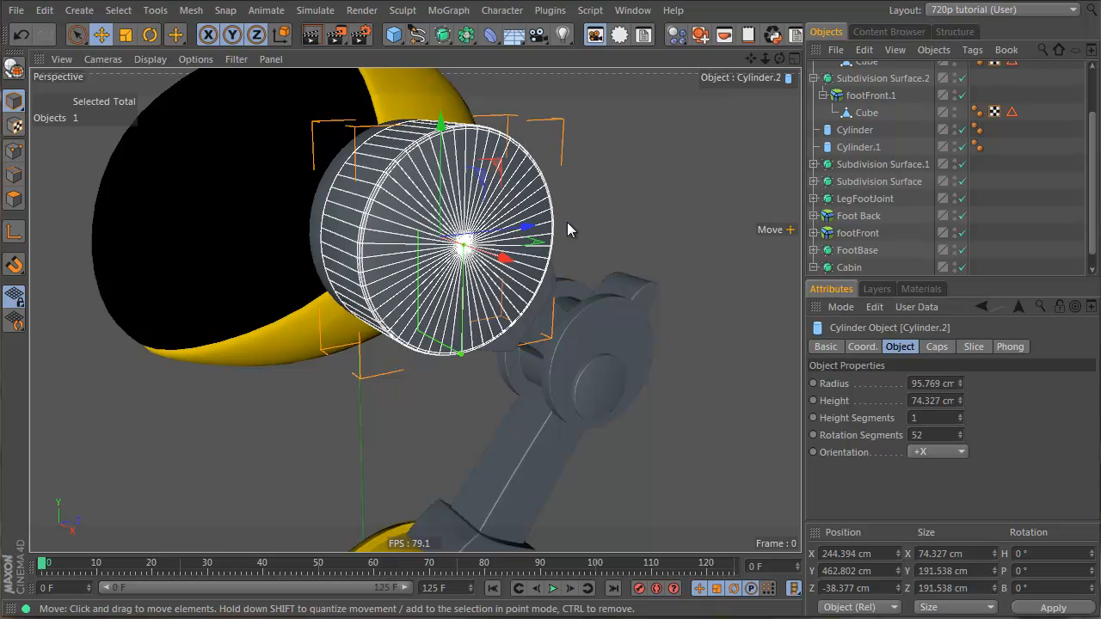
{"action": "mouse_move", "coordinate": [516, 241]}
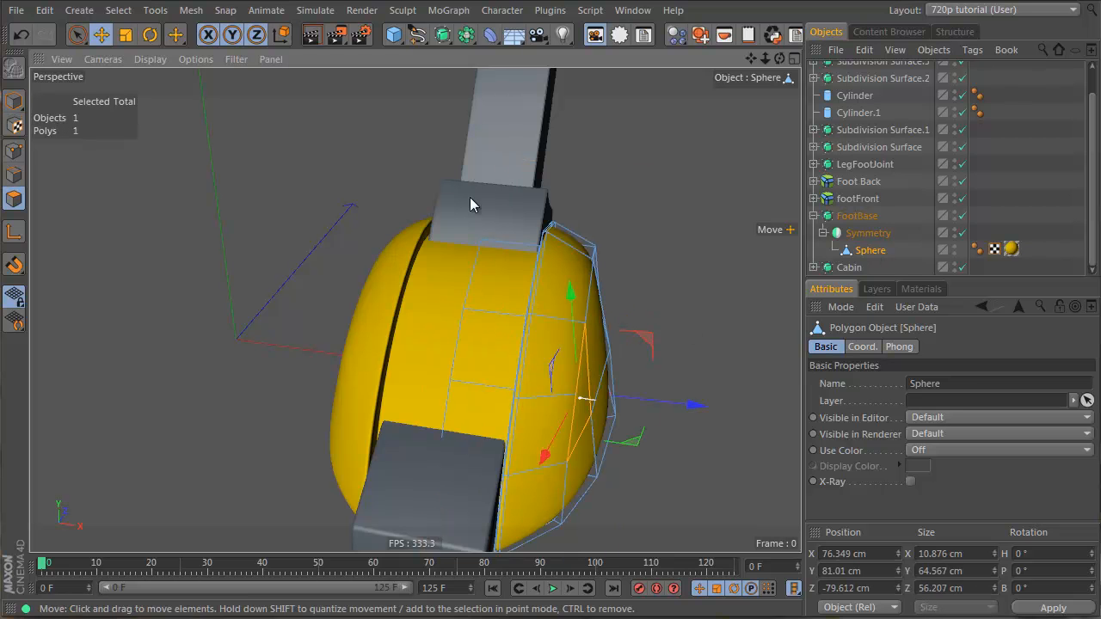
Loop-select the central band of polygons on the yellow FootBase sphere
{"action": "left_click", "coordinate": [485, 276]}
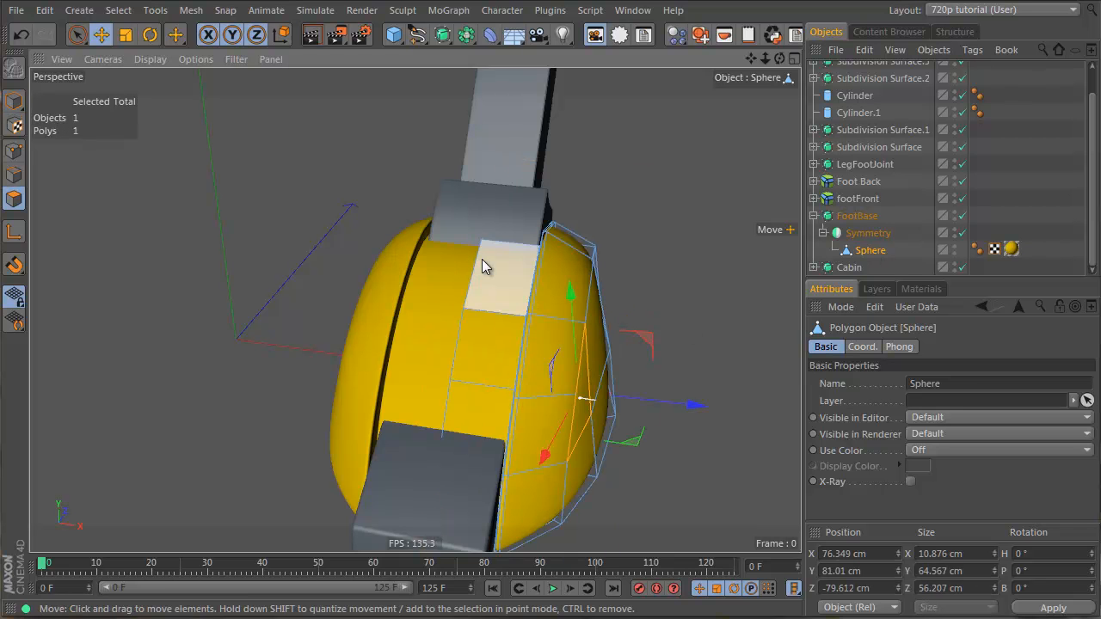
{"action": "left_click", "coordinate": [175, 34]}
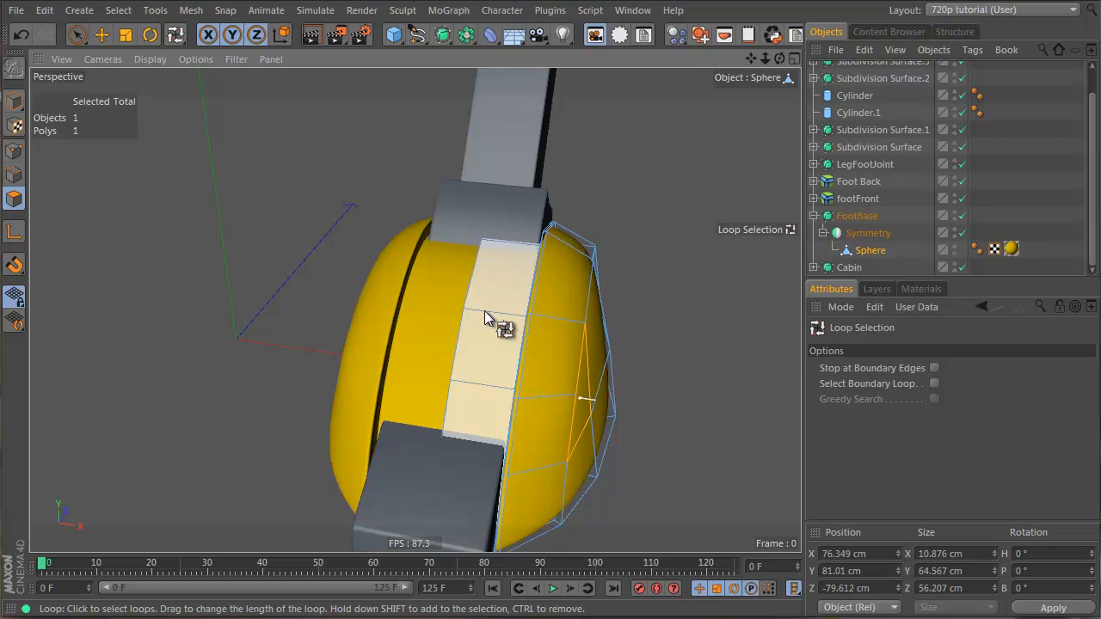
{"action": "left_click", "coordinate": [920, 289]}
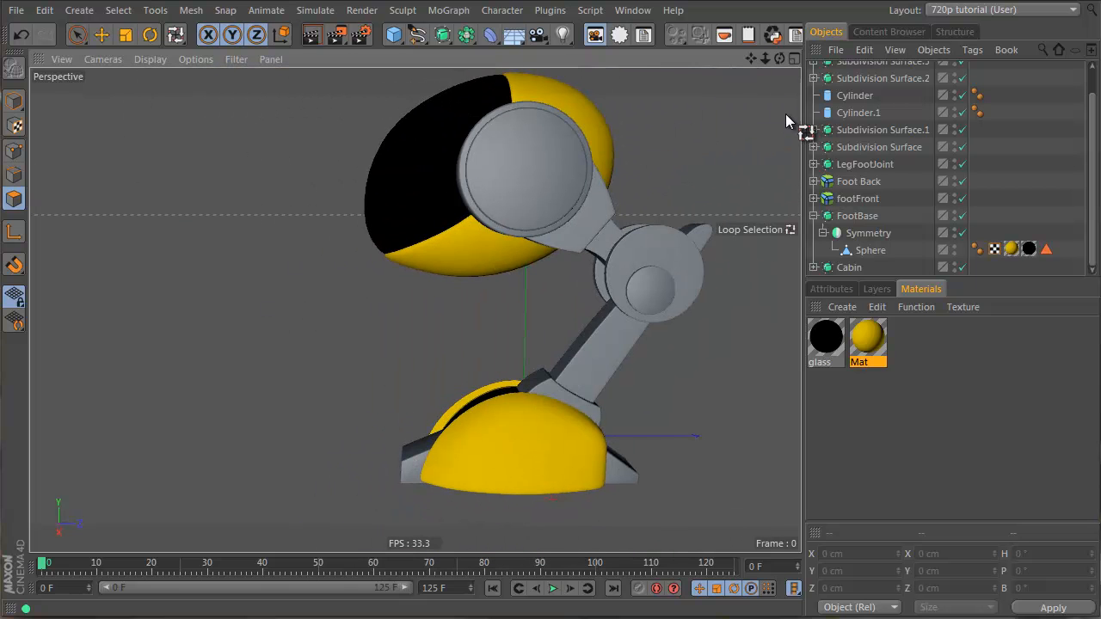
{"action": "left_click", "coordinate": [868, 232]}
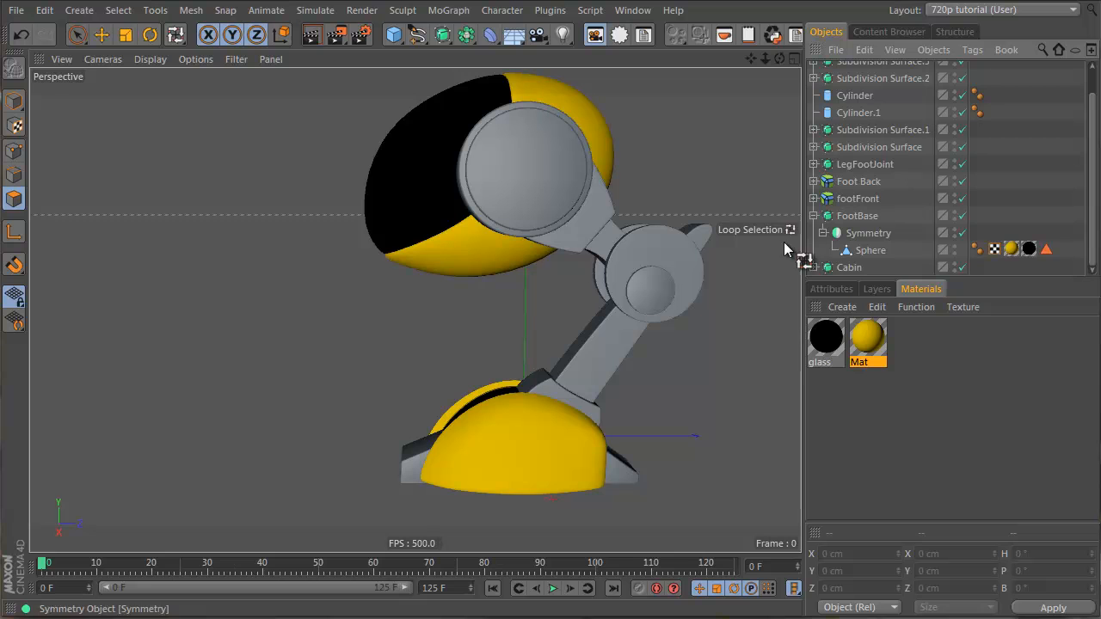
{"action": "scroll", "scroll_direction": "down", "scroll_amount": 3}
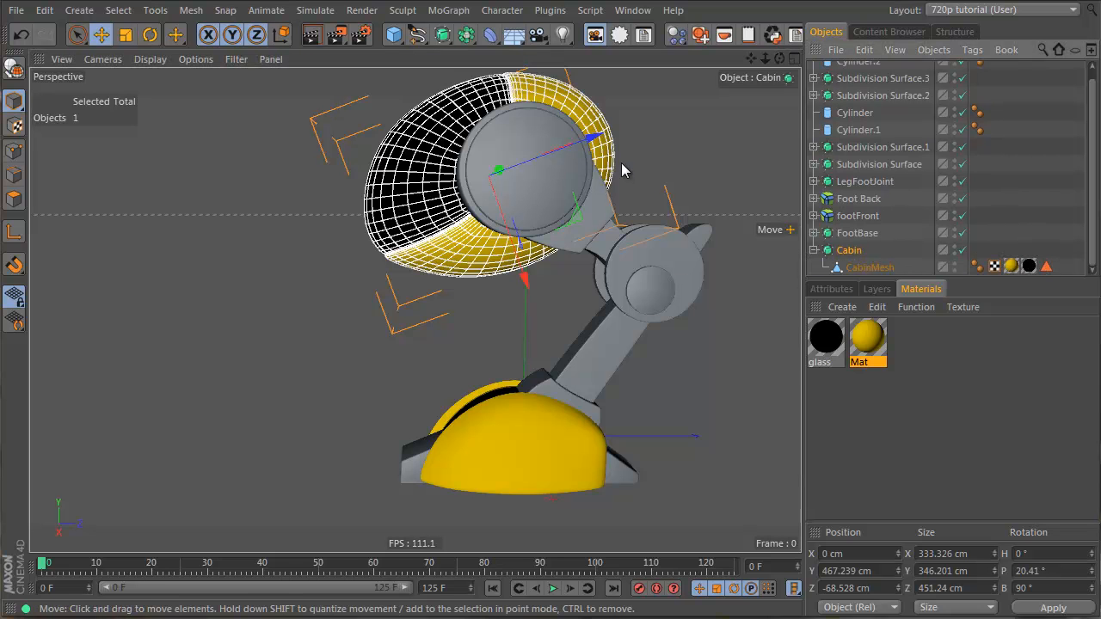
{"action": "left_click", "coordinate": [864, 181]}
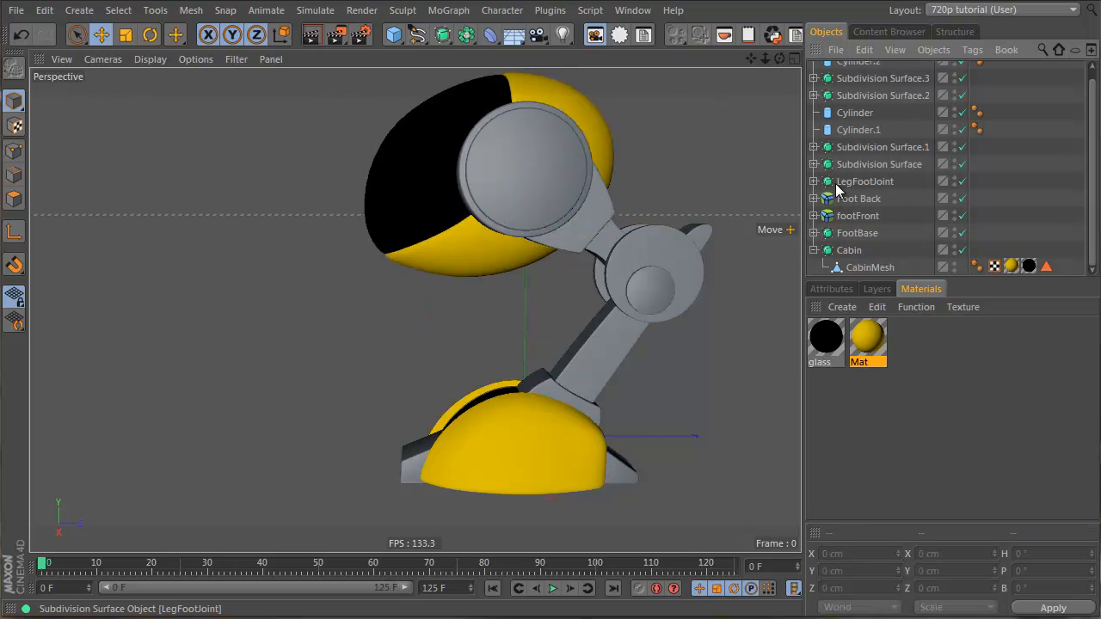